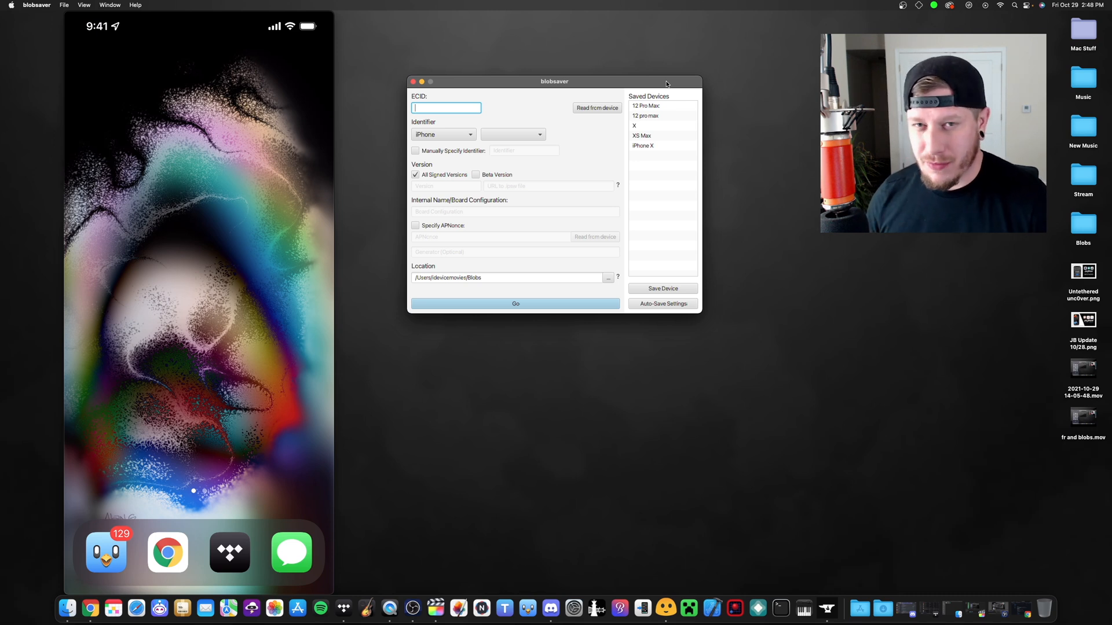
{"action": "mouse_move", "coordinate": [613, 90]}
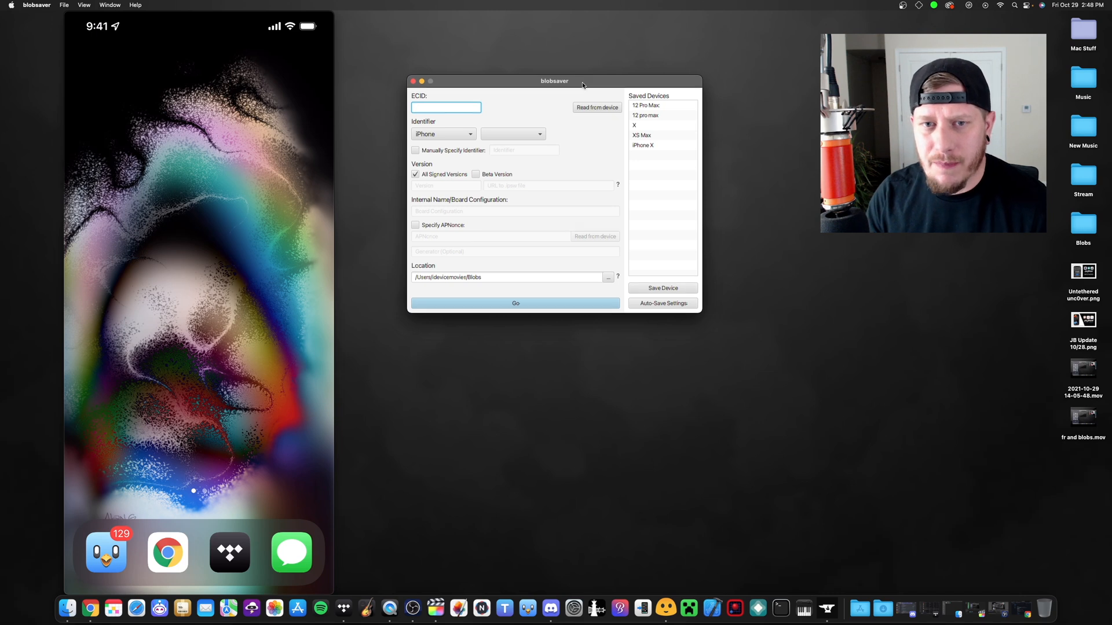
- Review the blobsaver v3.0.4 release assets for macOS, Windows and Linux on GitHub
{"action": "left_click_drag", "start_coordinate": [555, 81], "coordinate": [537, 53]}
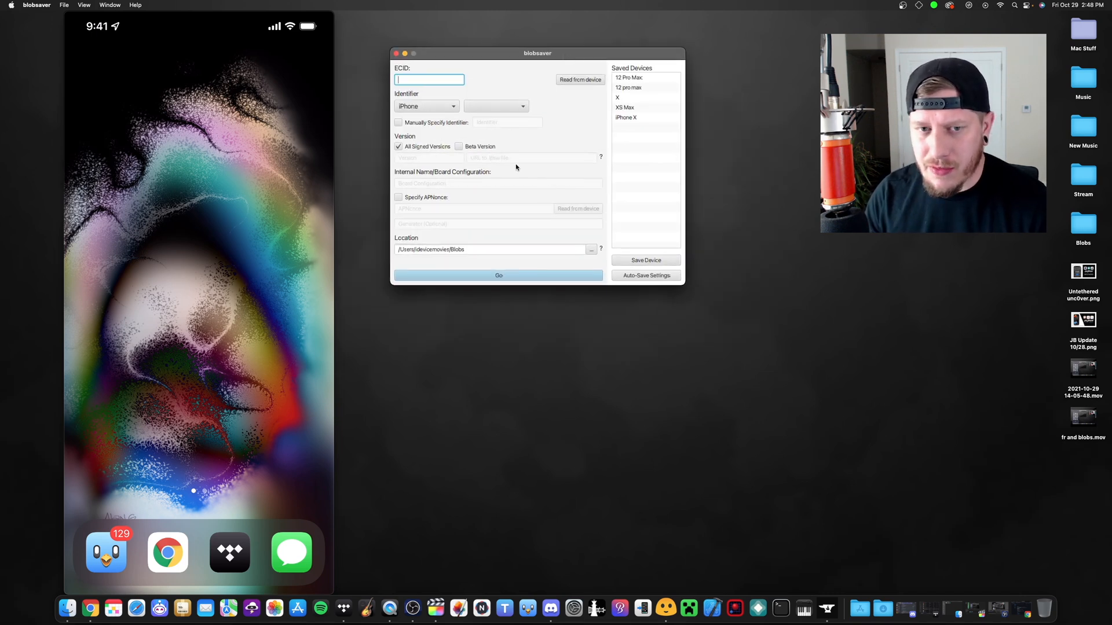
{"action": "mouse_move", "coordinate": [522, 182]}
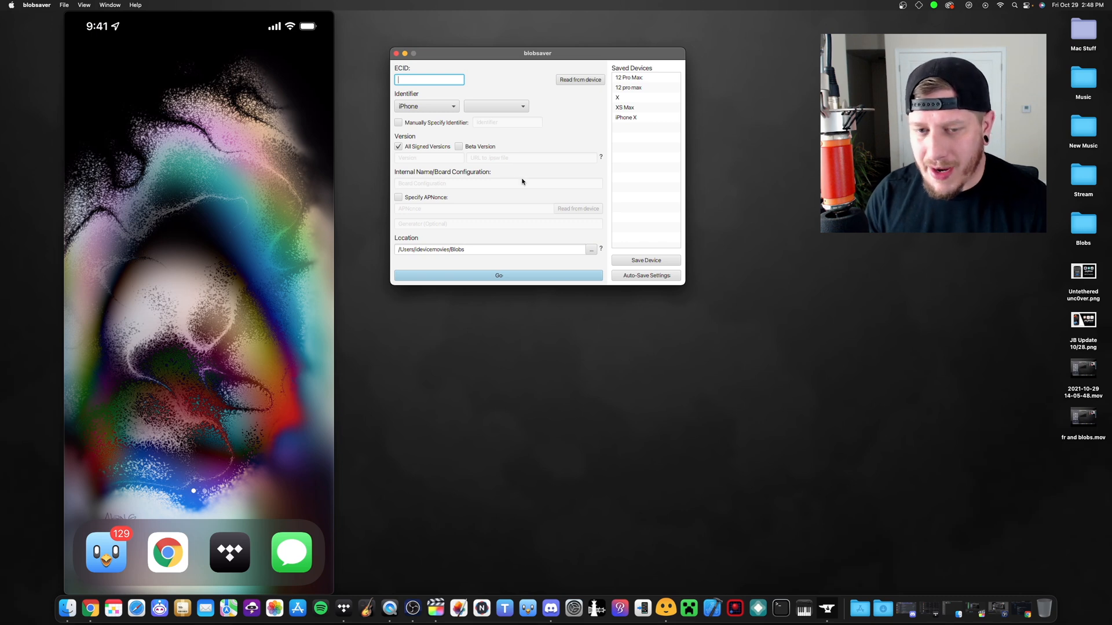
{"action": "mouse_move", "coordinate": [516, 236]}
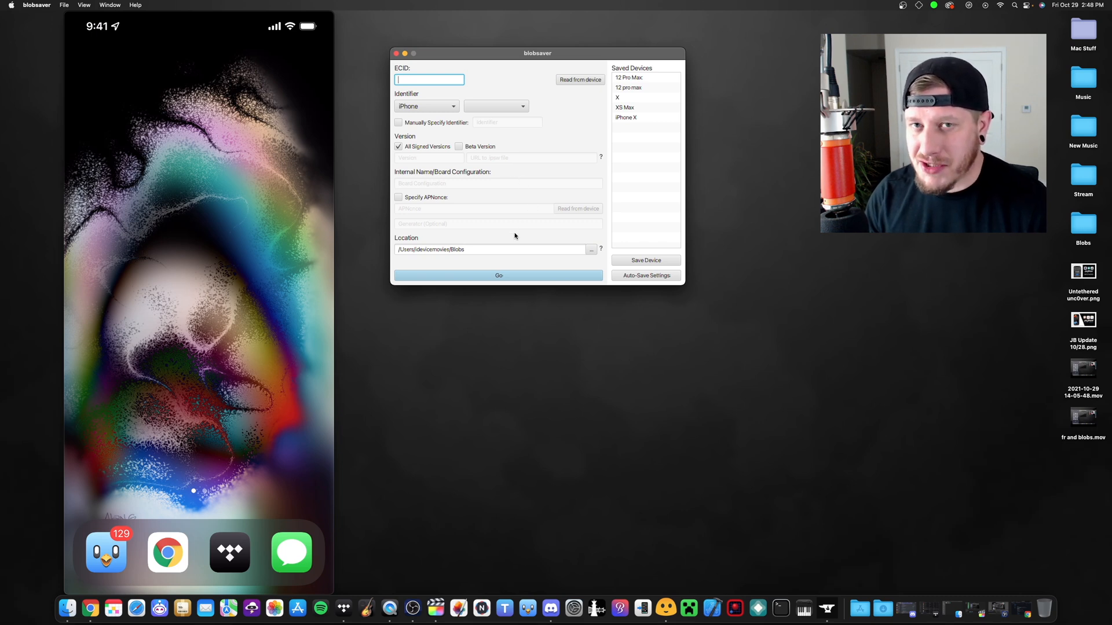
{"action": "mouse_move", "coordinate": [497, 239]}
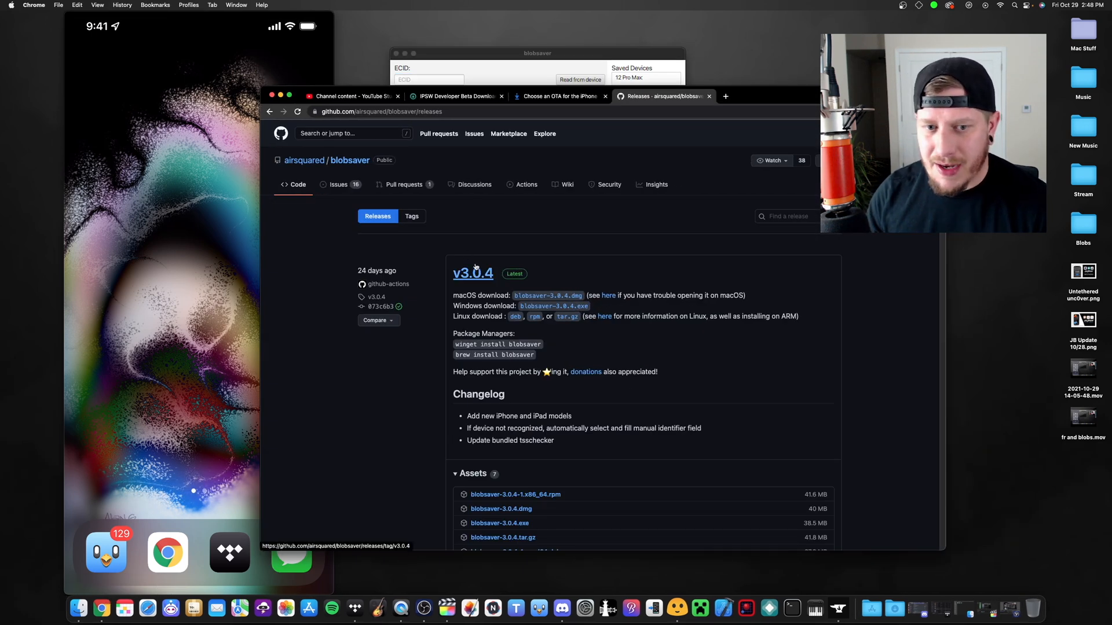
{"action": "scroll", "scroll_direction": "down", "scroll_amount": 3}
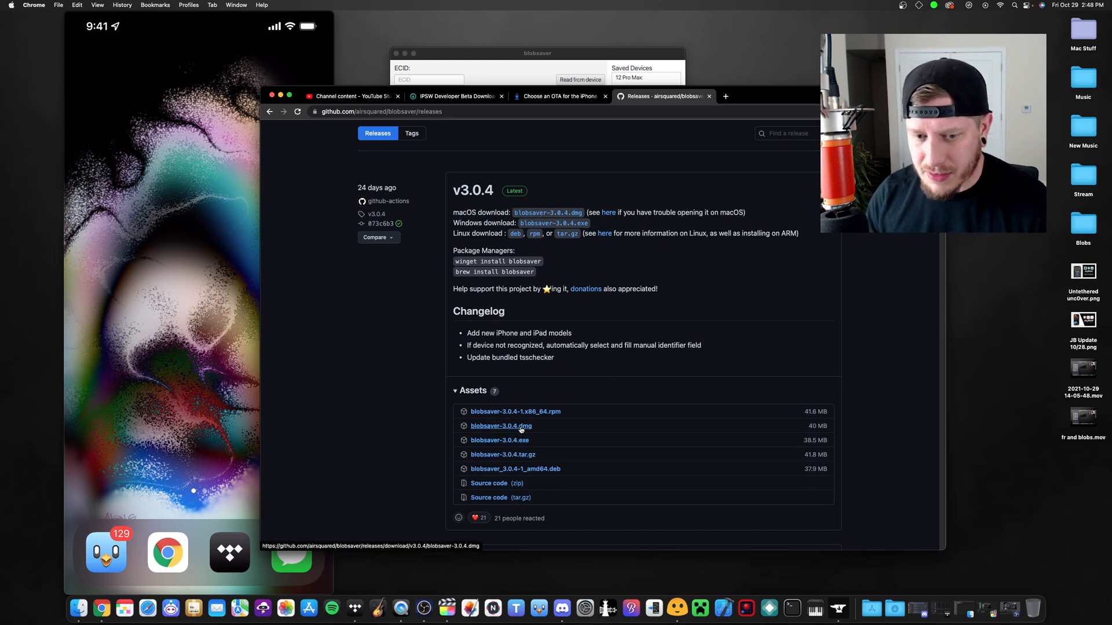
{"action": "scroll", "scroll_direction": "up", "scroll_amount": 3}
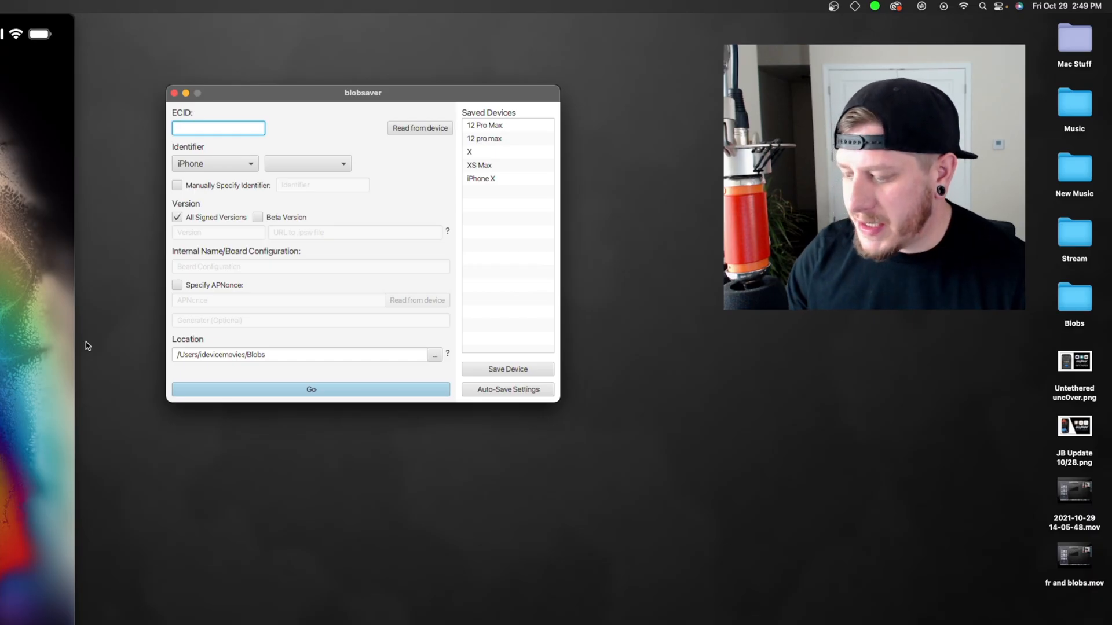
{"action": "mouse_move", "coordinate": [95, 351]}
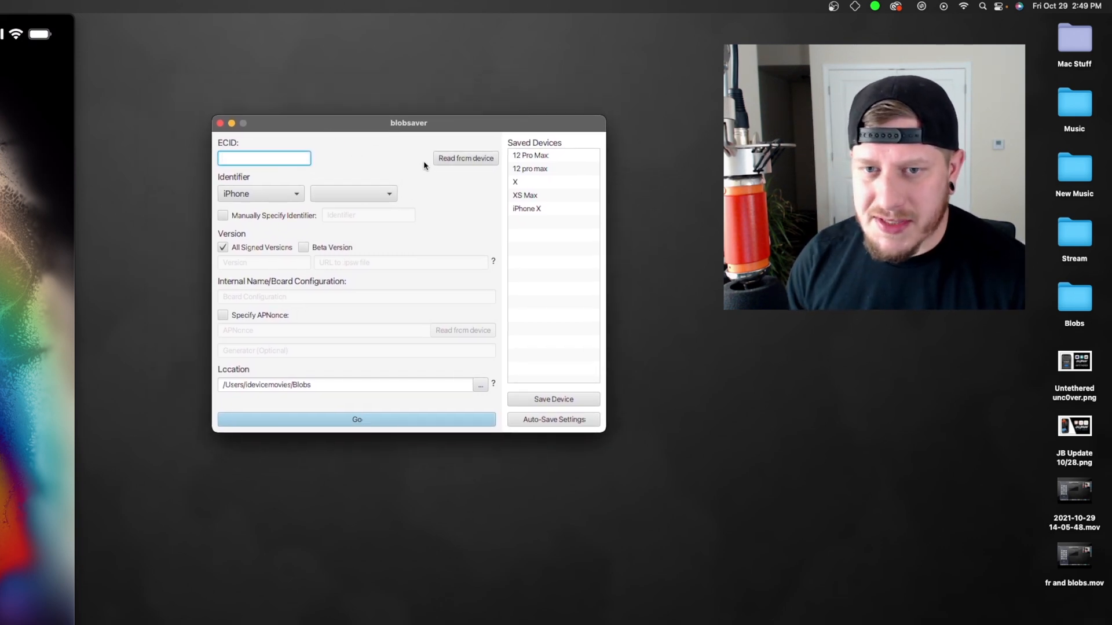
- Read the ECID and iPhone 12 Pro Max model from the device, then request its APNonce
{"action": "left_click", "coordinate": [466, 158]}
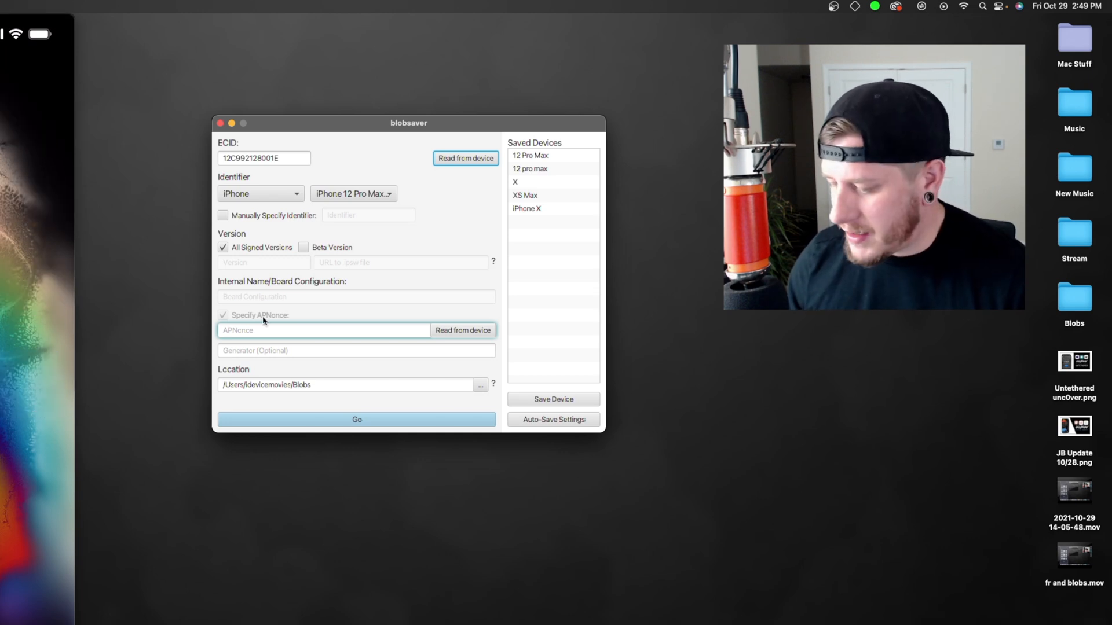
{"action": "mouse_move", "coordinate": [394, 311]}
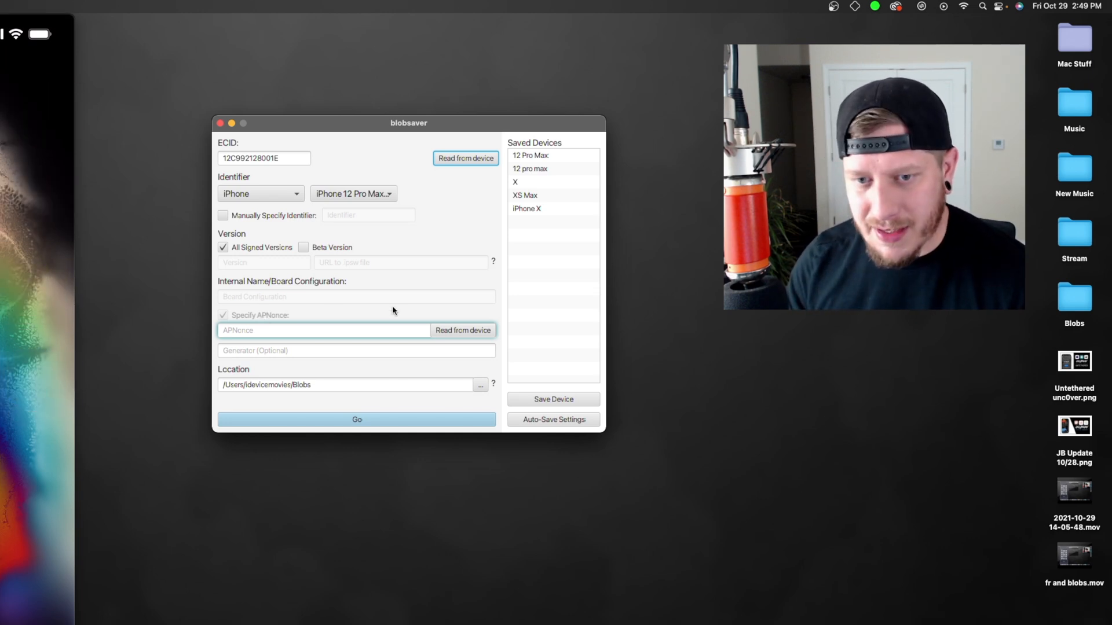
{"action": "left_click", "coordinate": [463, 330]}
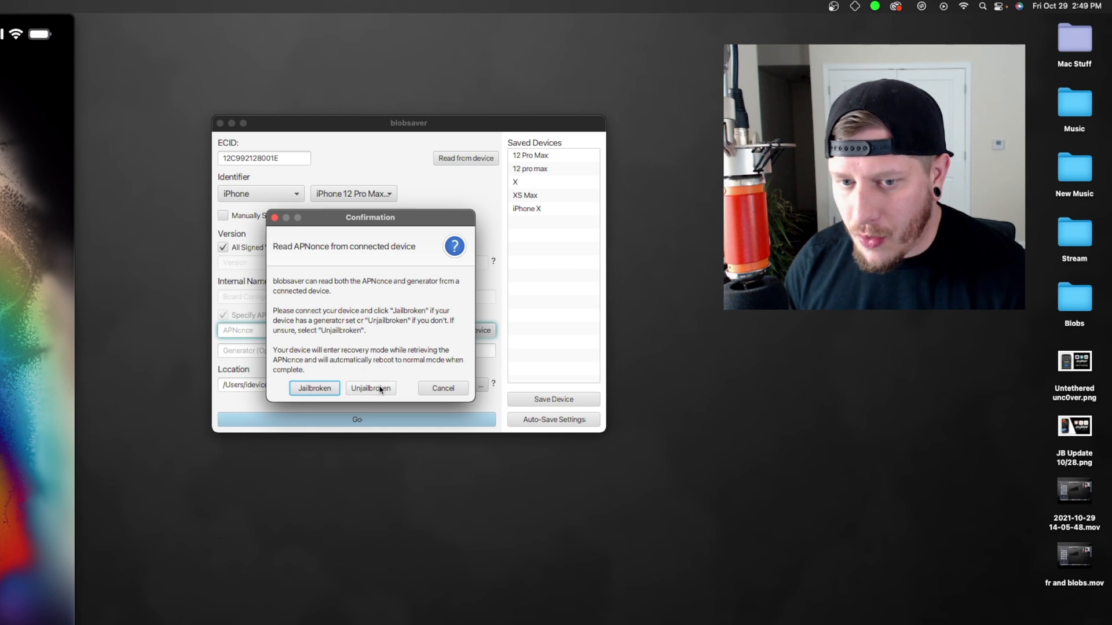
- Read the APNonce treating the connected iPhone as unjailbroken until Success is reported
{"action": "left_click", "coordinate": [371, 388]}
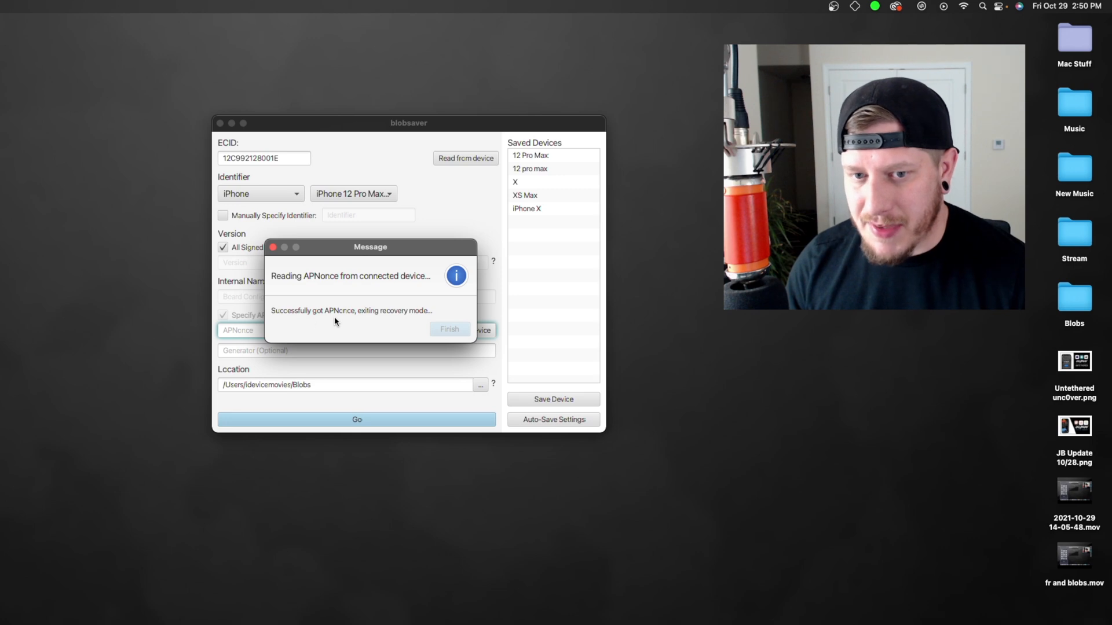
{"action": "mouse_move", "coordinate": [389, 327]}
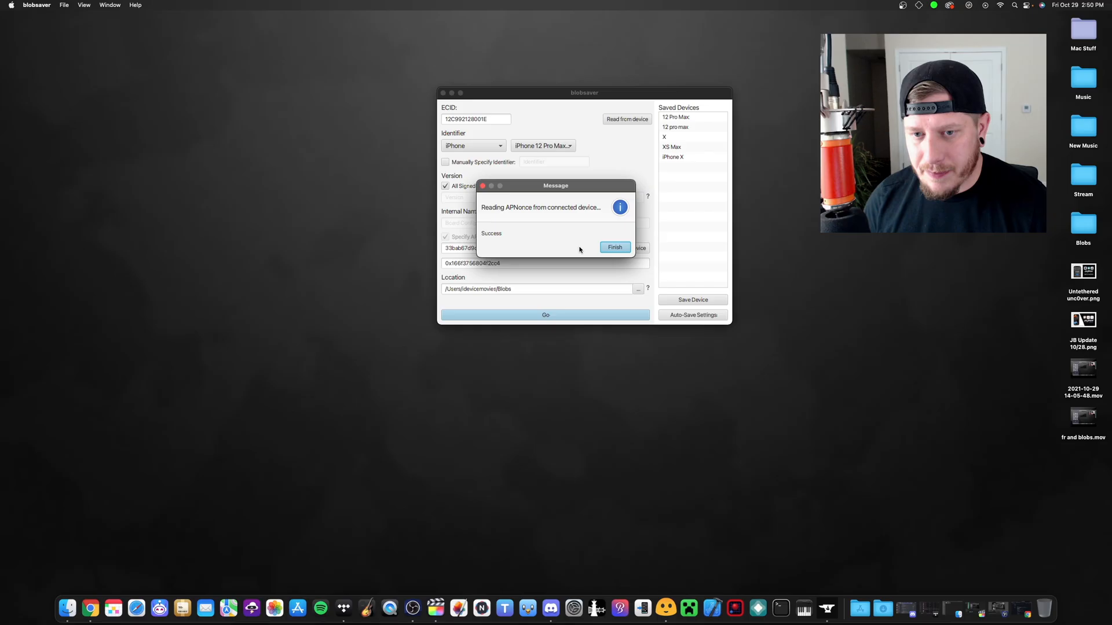
- Dismiss the APNonce success message and reveal the Blobs save folder in Finder
{"action": "left_click", "coordinate": [615, 247]}
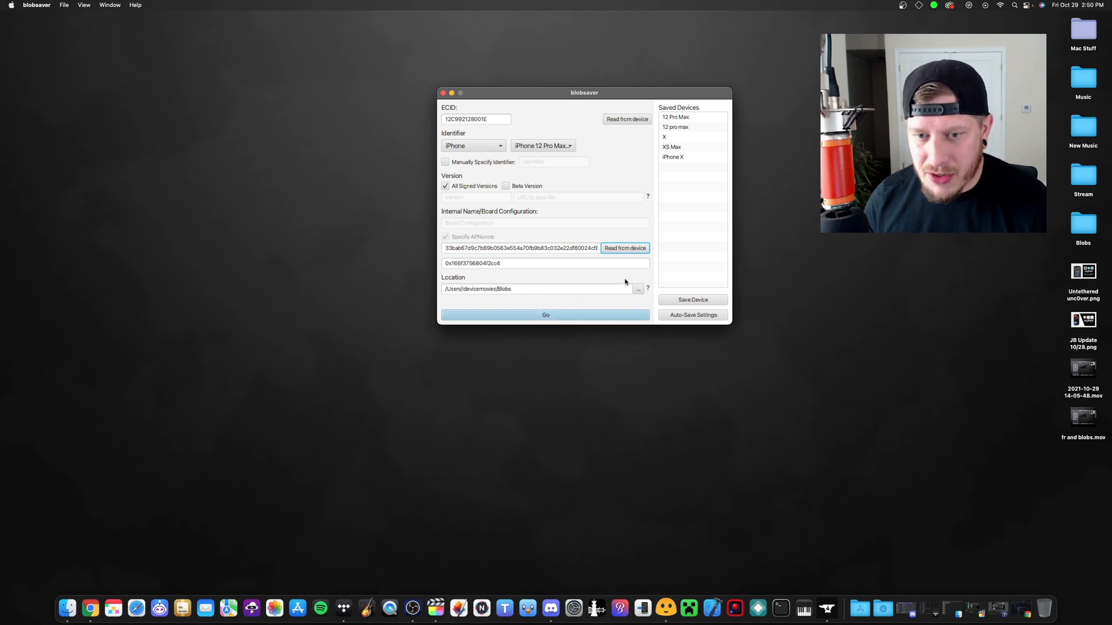
{"action": "left_click", "coordinate": [638, 289]}
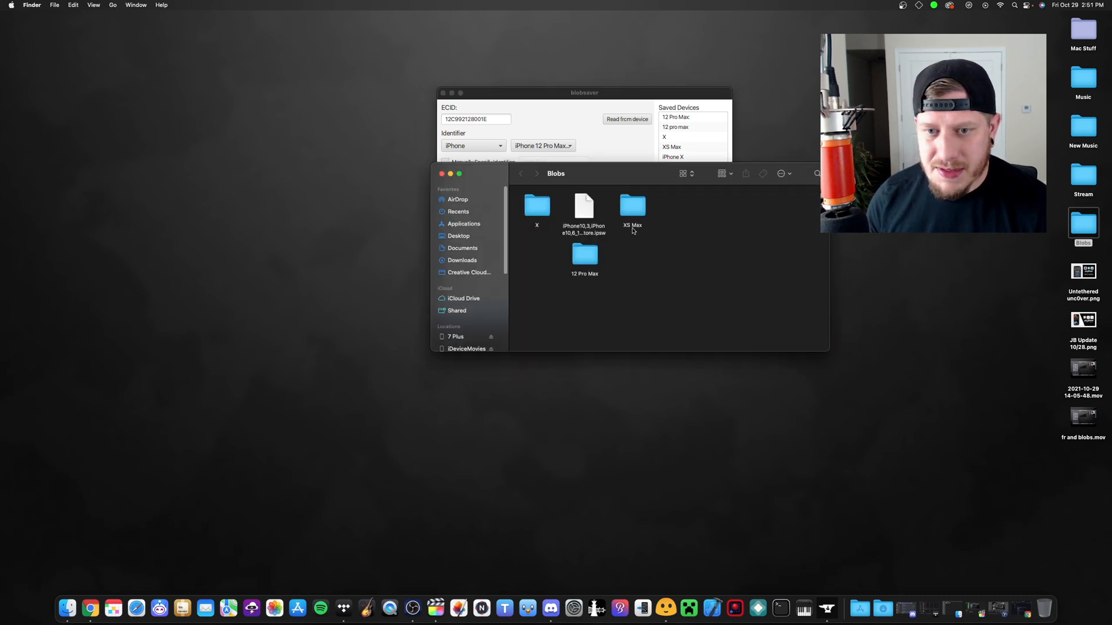
- Inspect the full names of the saved iPhone13,4 iOS 15.1 .shsh2 blobs in the 12 Pro Max folder
{"action": "double_click", "coordinate": [584, 255]}
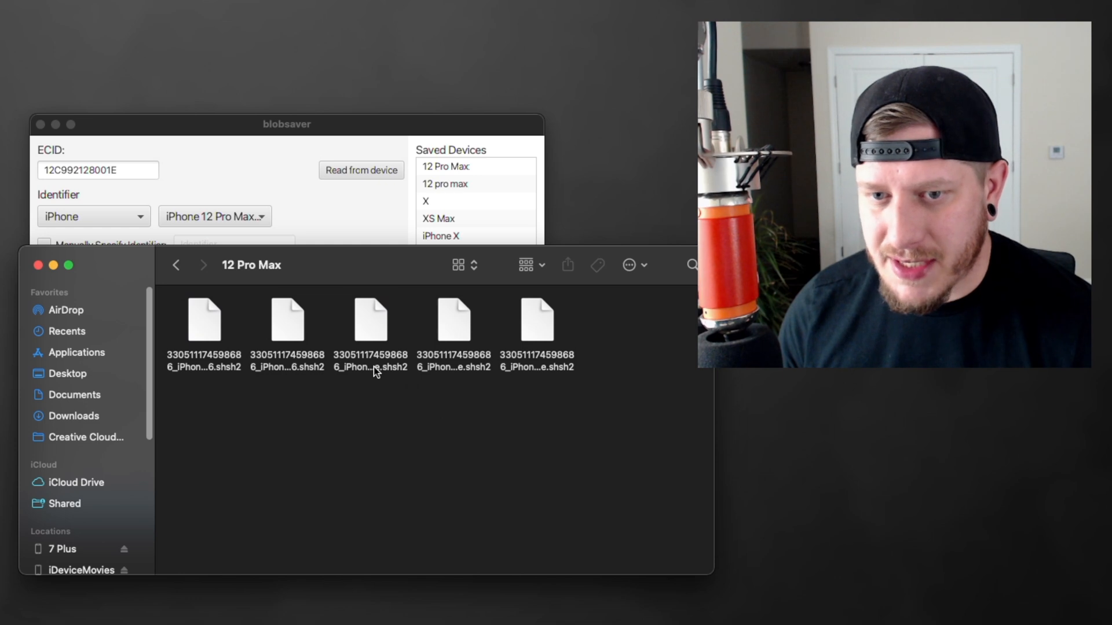
{"action": "left_click", "coordinate": [370, 321]}
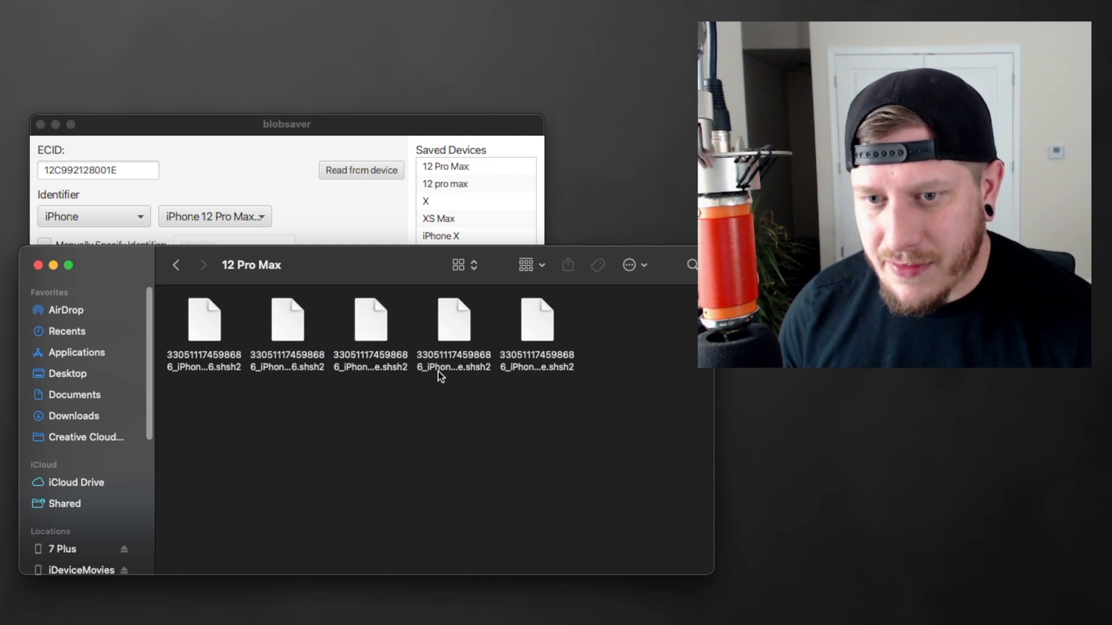
{"action": "left_click", "coordinate": [453, 319]}
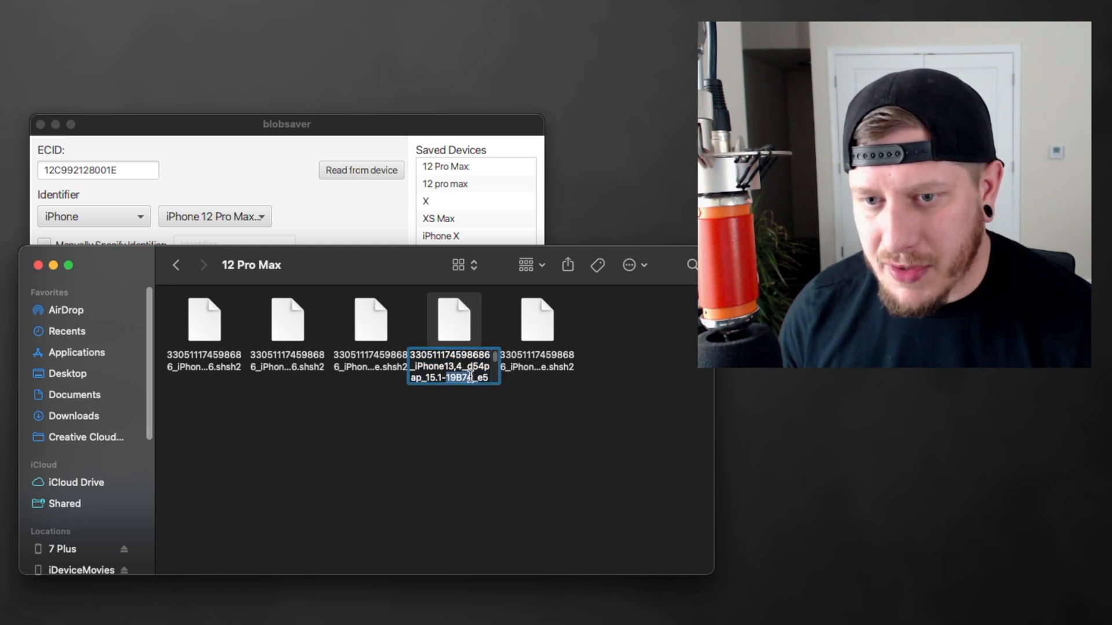
{"action": "left_click", "coordinate": [364, 398]}
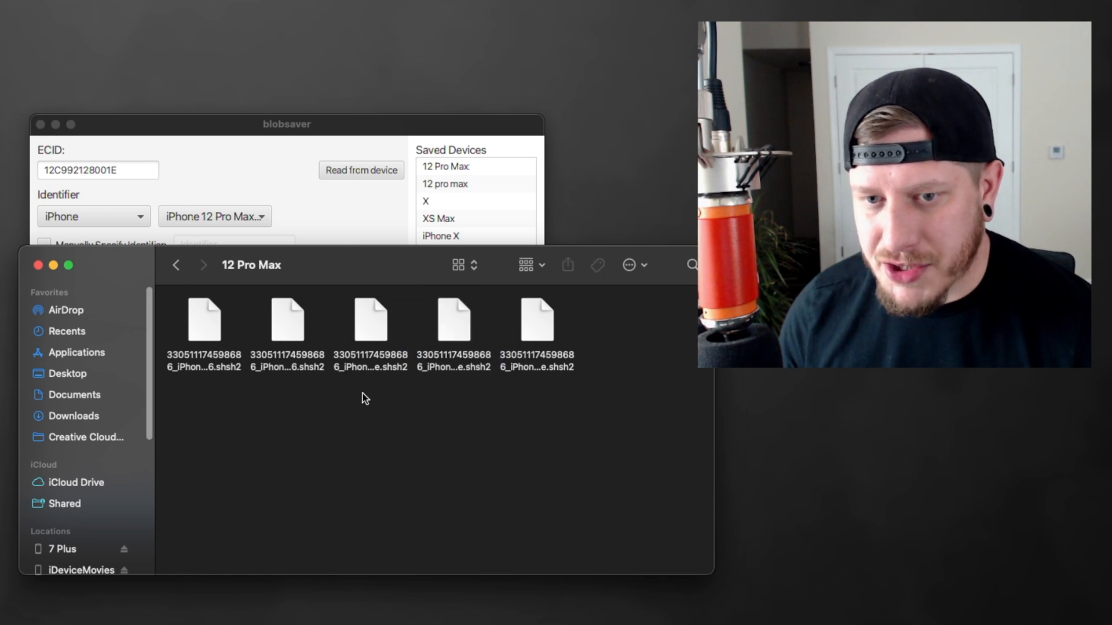
{"action": "mouse_move", "coordinate": [530, 377]}
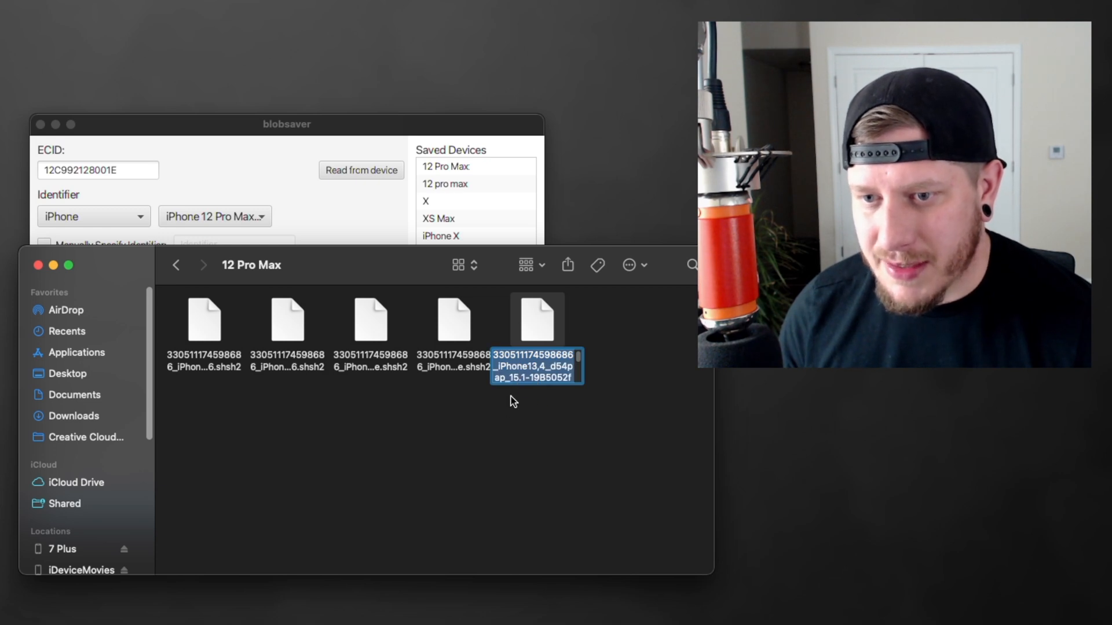
- Create a '15.1 b2' subfolder in 12 Pro Max and place it beside the .shsh2 blob files
{"action": "right_click", "coordinate": [513, 401]}
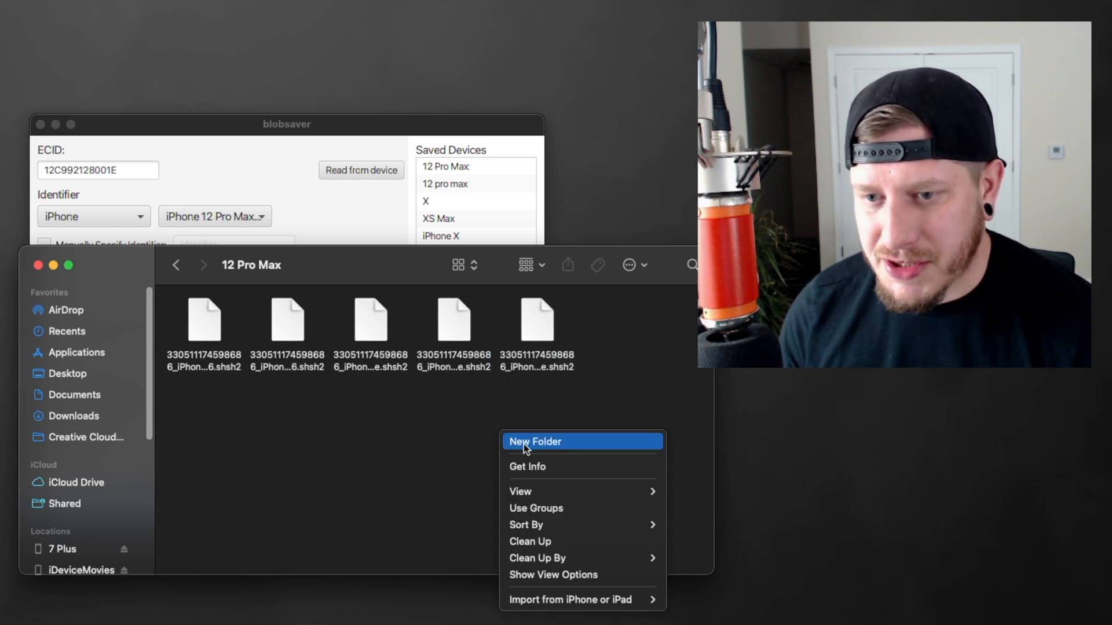
{"action": "left_click", "coordinate": [535, 441]}
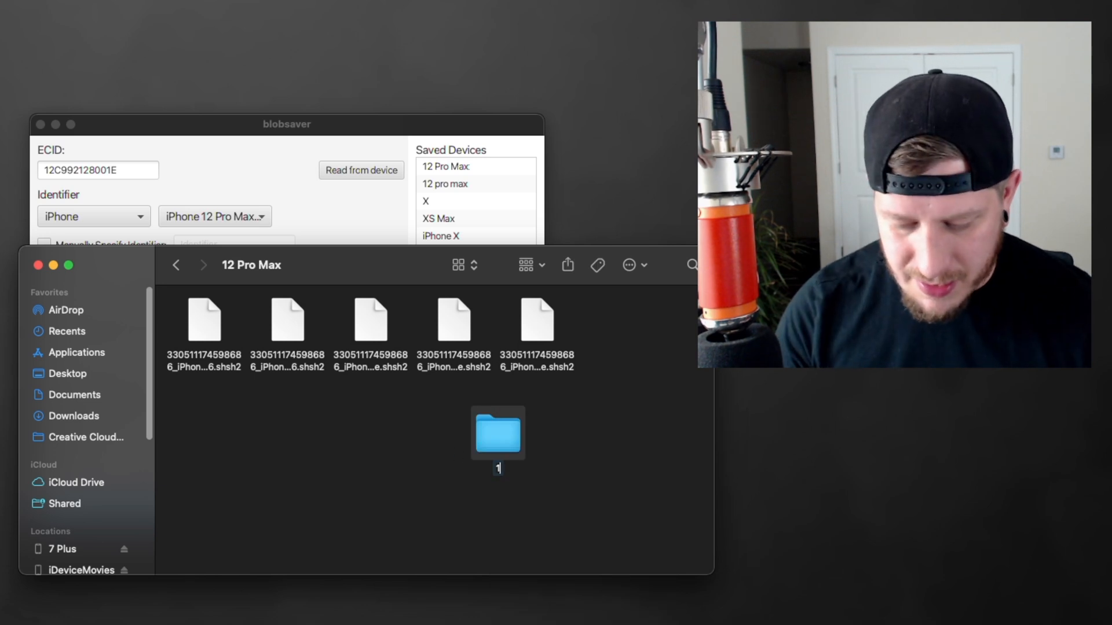
{"action": "type", "text": "5.1 b2"}
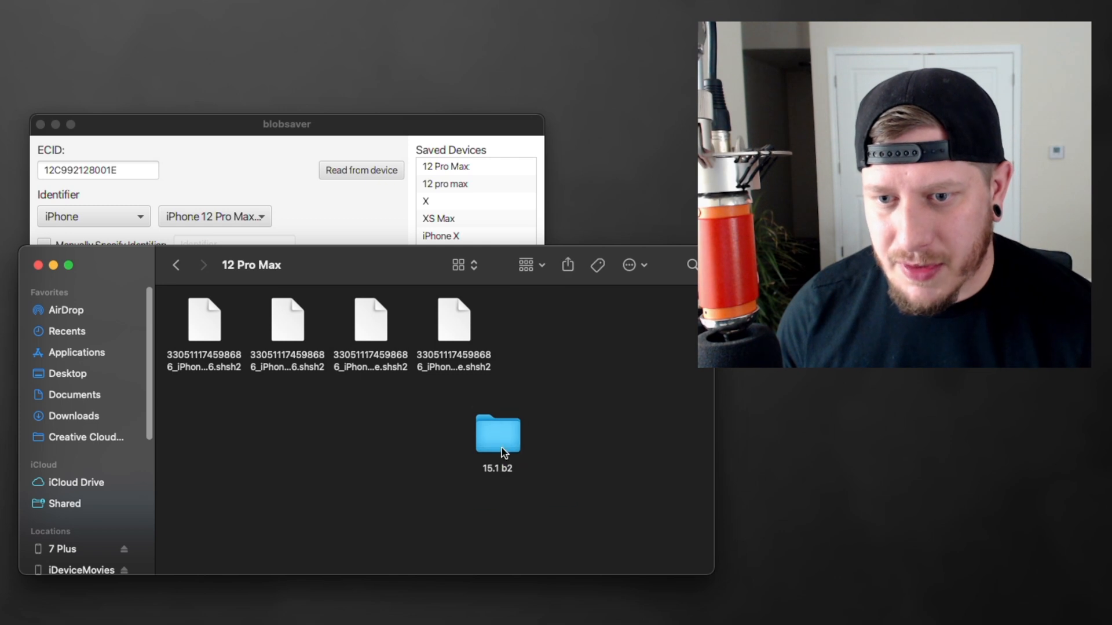
{"action": "left_click_drag", "start_coordinate": [498, 433], "coordinate": [525, 389]}
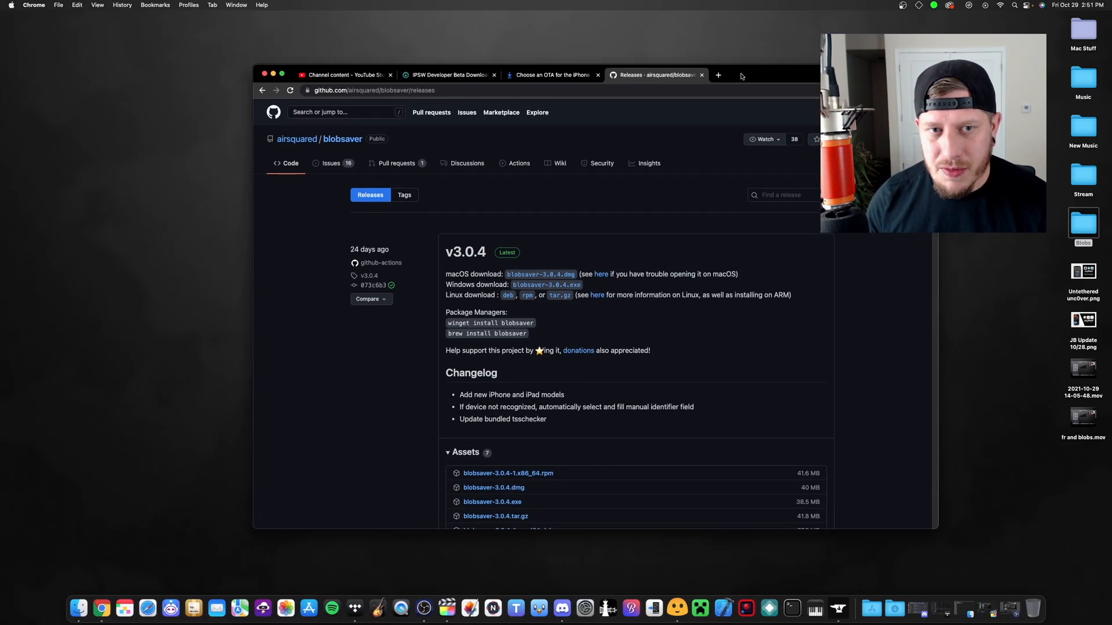
- Bring up the iPhone 12 Pro Max firmware builds on IPSW.dev, showing iOS 15.2 build 19C5026i
{"action": "left_click", "coordinate": [446, 75]}
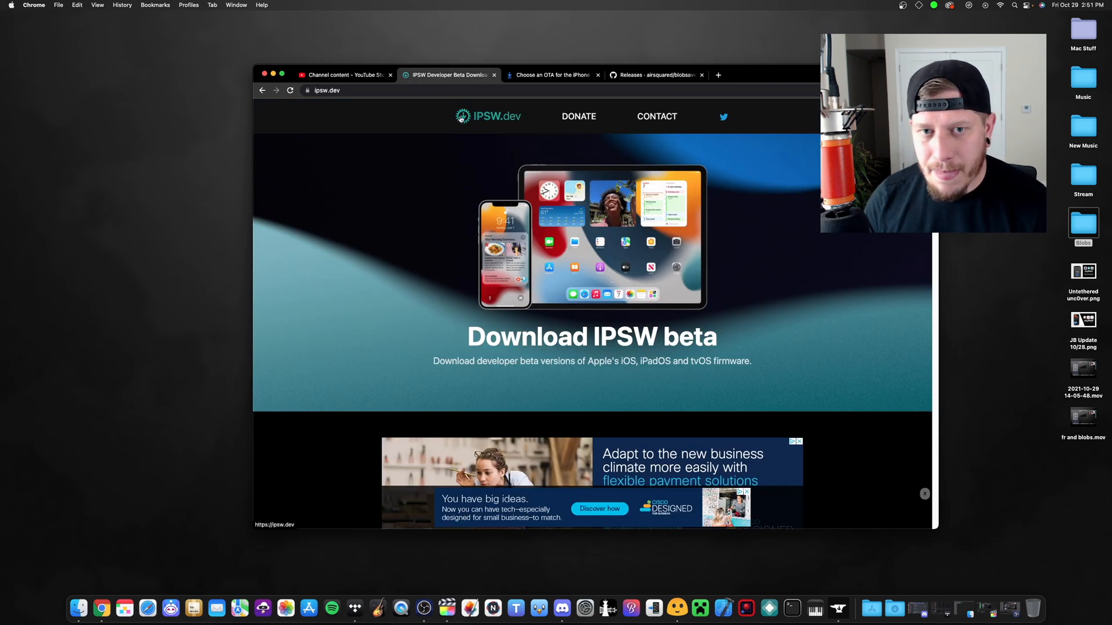
{"action": "mouse_move", "coordinate": [513, 179]}
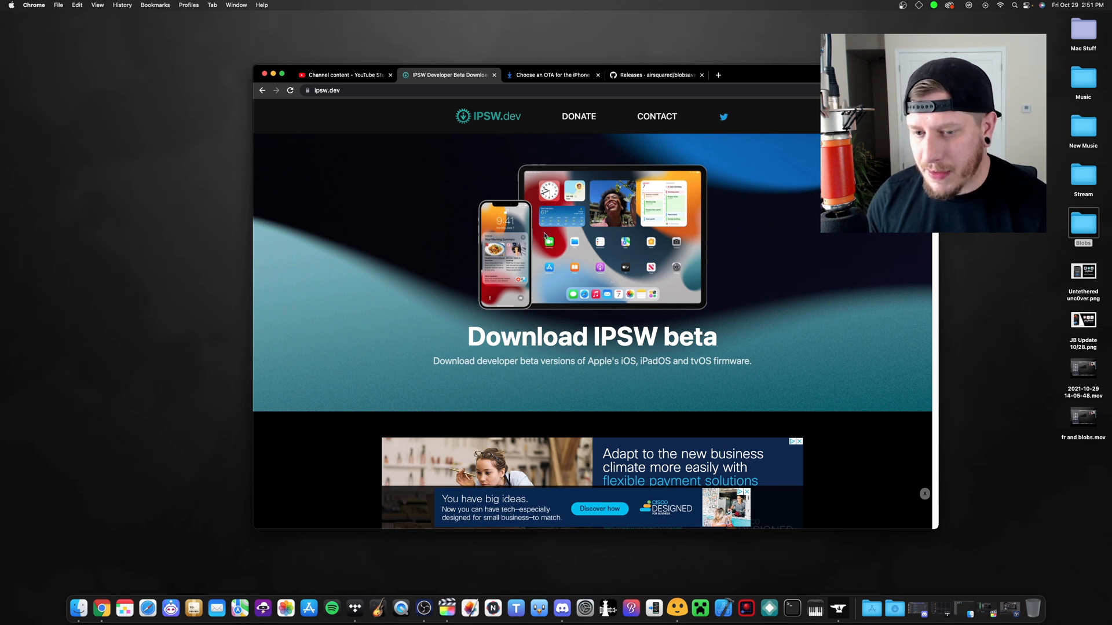
{"action": "scroll", "scroll_direction": "down", "scroll_amount": 3}
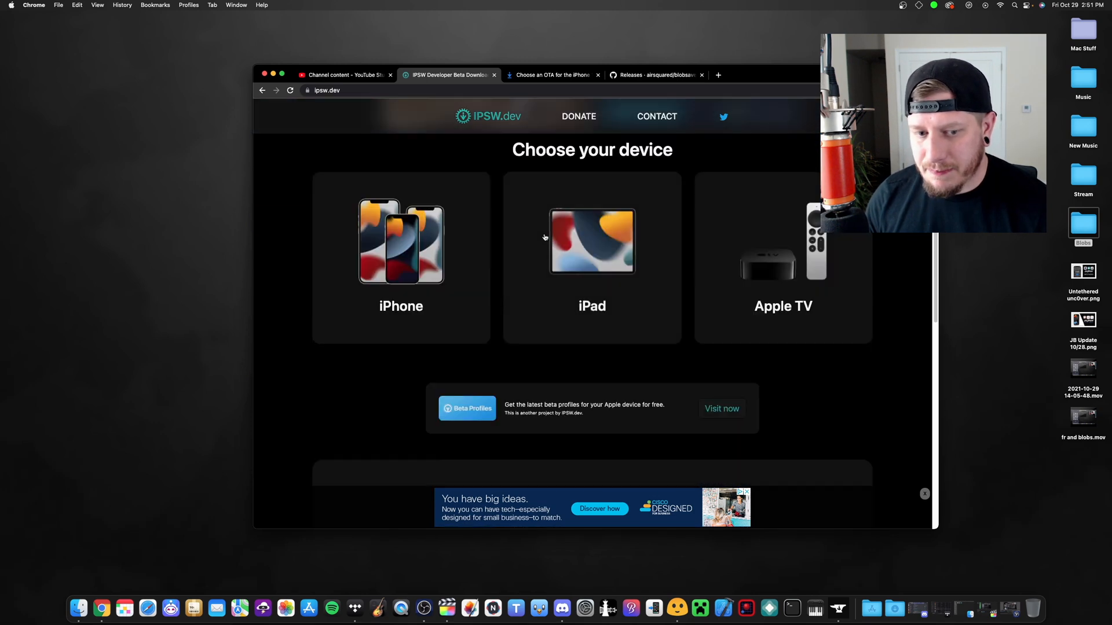
{"action": "left_click", "coordinate": [592, 258]}
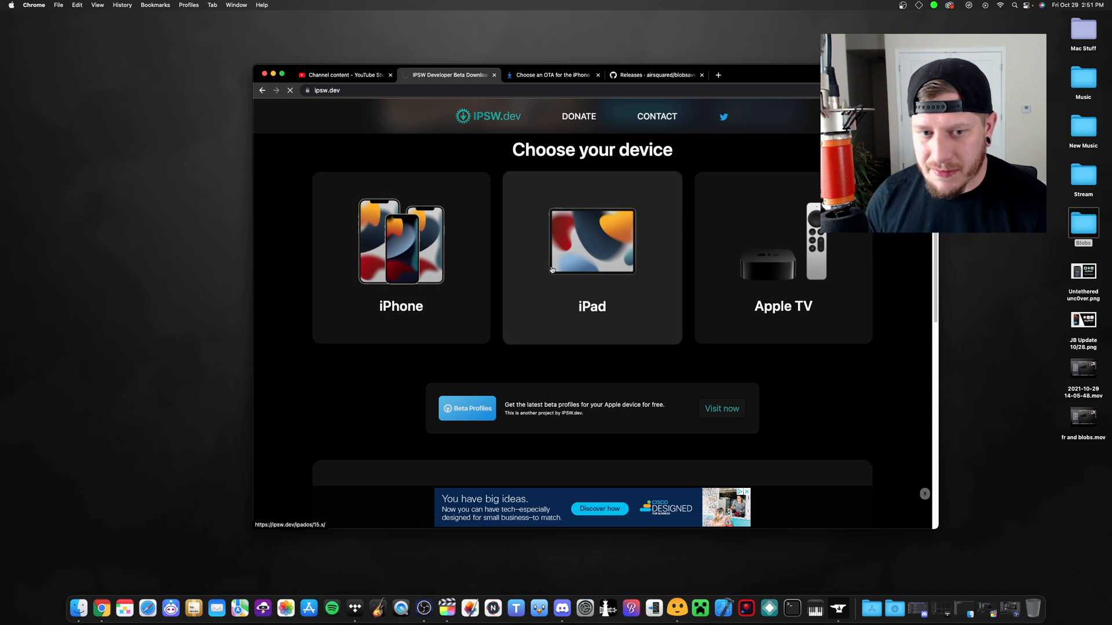
{"action": "left_click", "coordinate": [401, 257]}
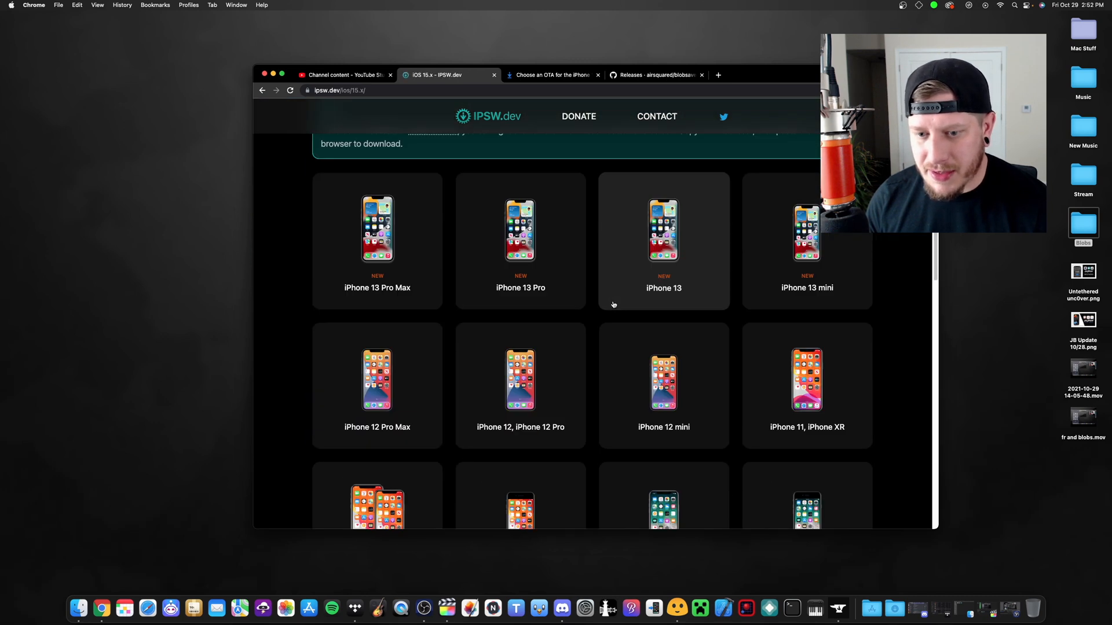
{"action": "scroll", "scroll_direction": "down", "scroll_amount": 3}
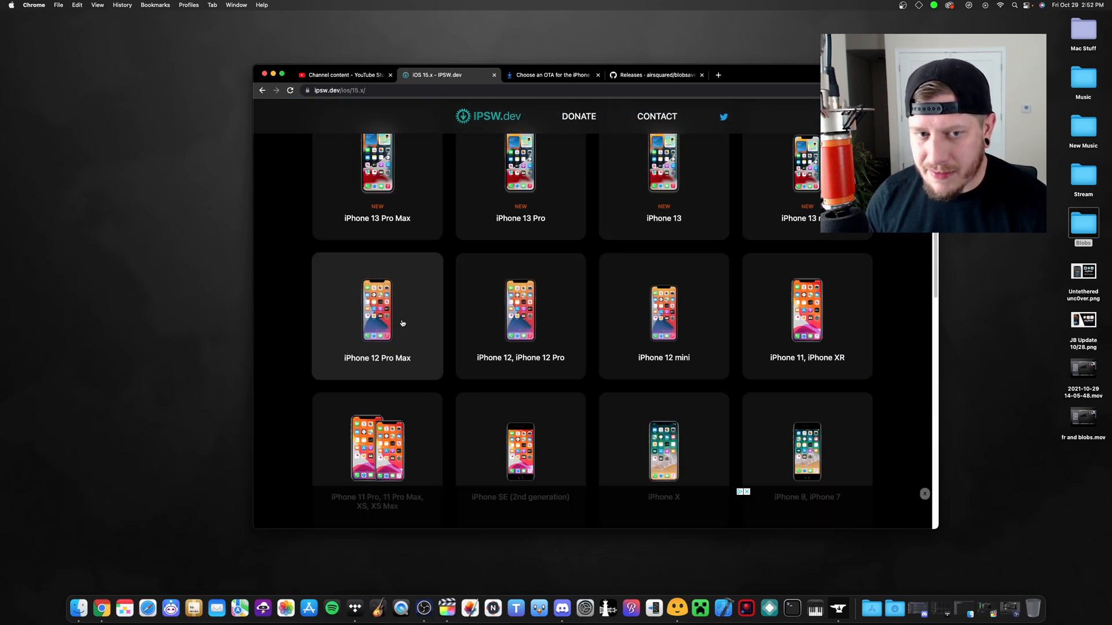
{"action": "left_click", "coordinate": [377, 315]}
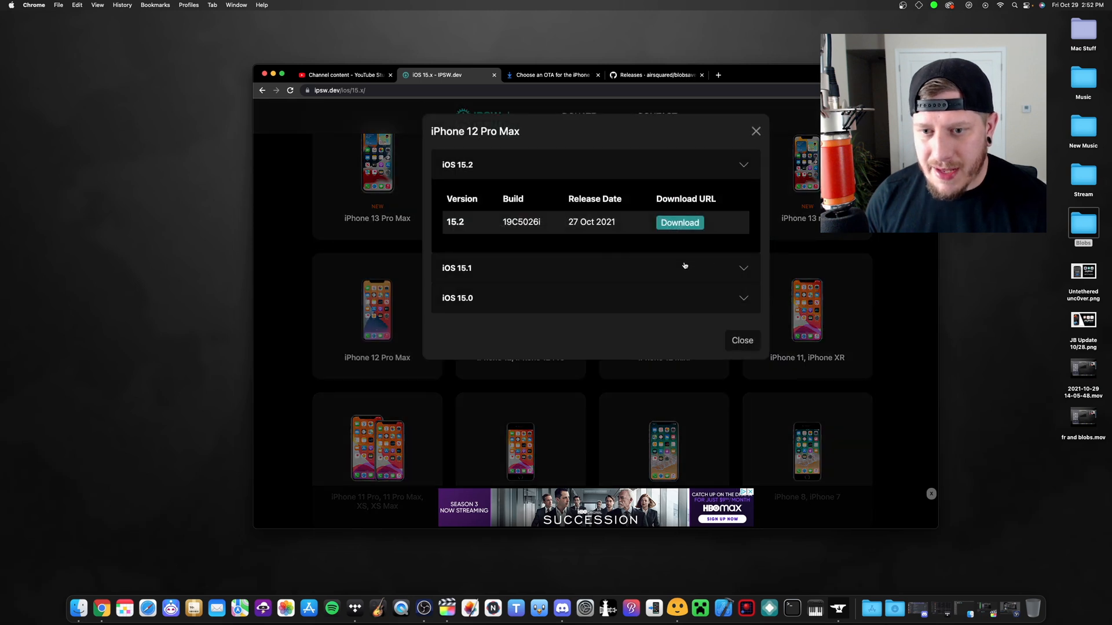
- Expand the iOS 15.1 builds and bring up link options for the 15.1 (19B5042h) download
{"action": "left_click", "coordinate": [456, 268]}
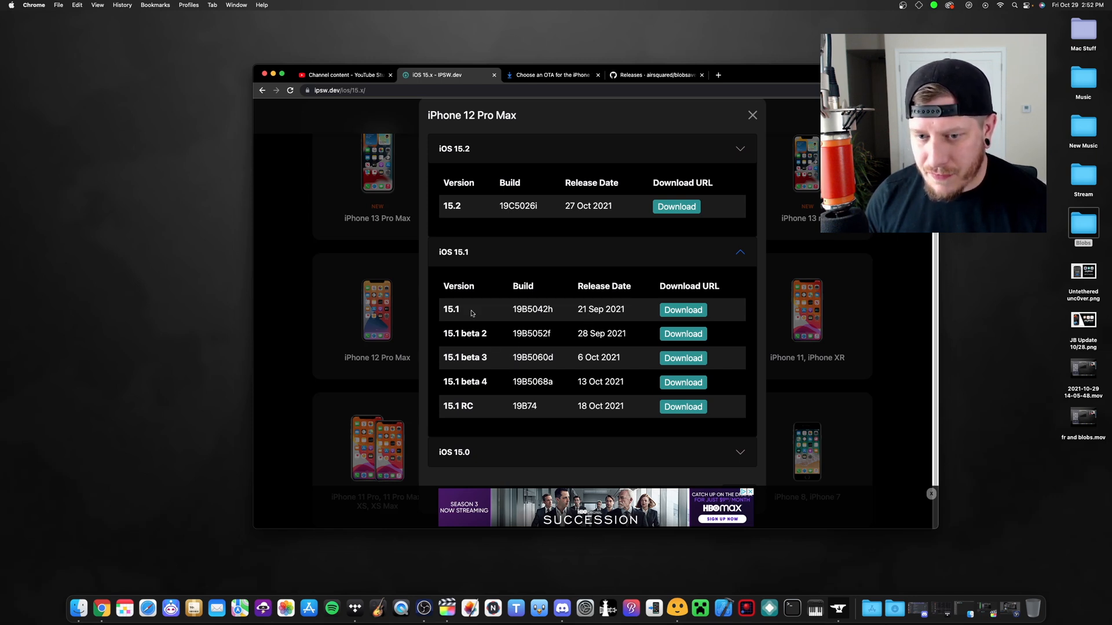
{"action": "mouse_move", "coordinate": [683, 310]}
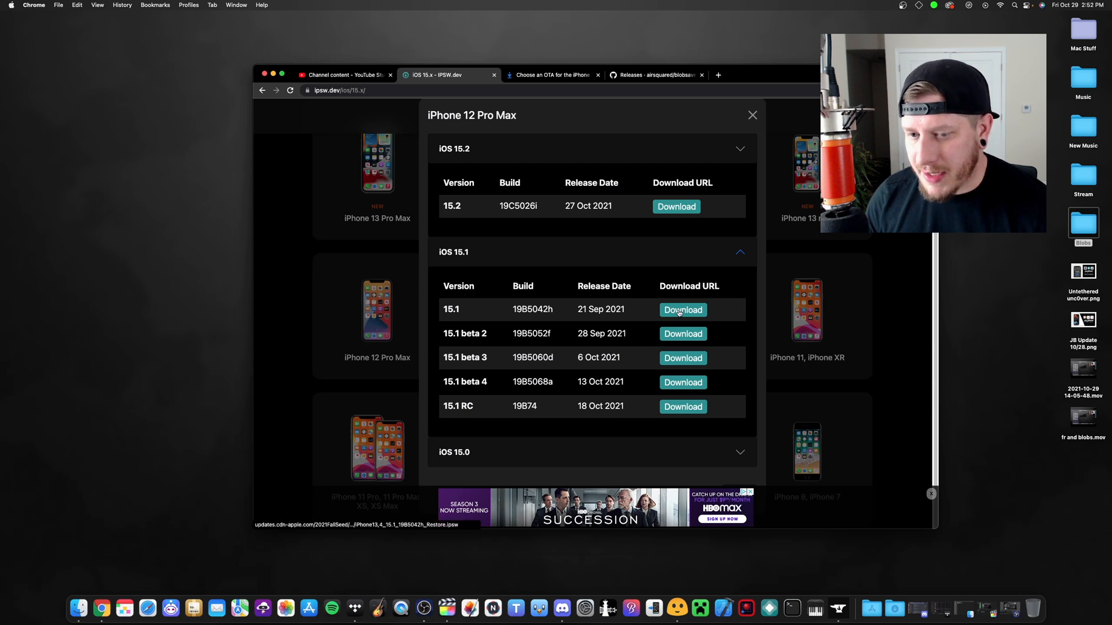
{"action": "right_click", "coordinate": [683, 310]}
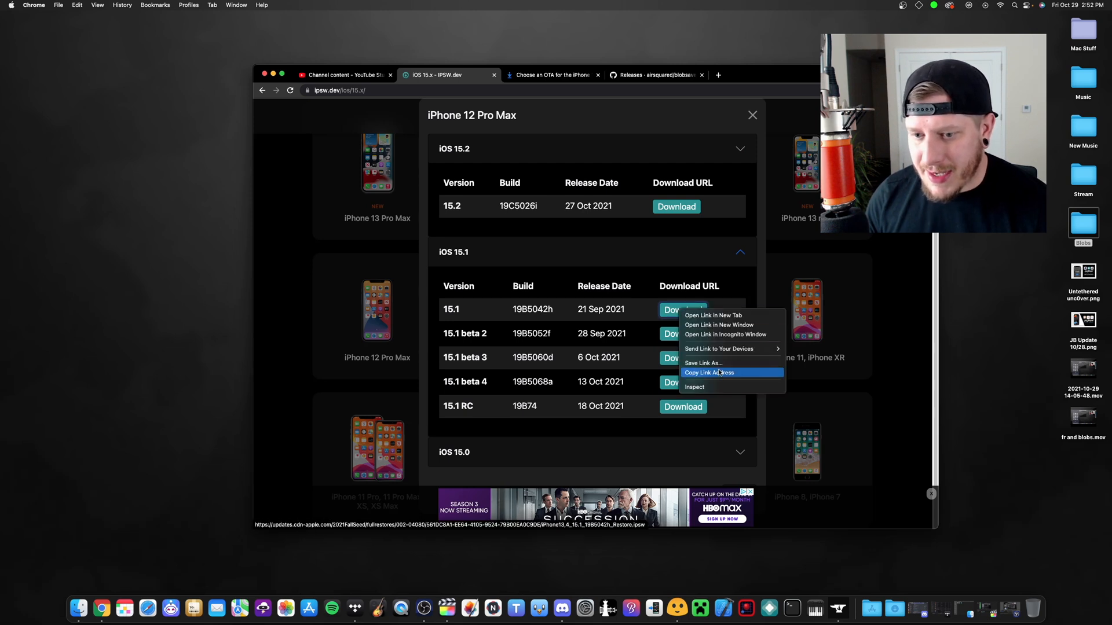
- Save blobs using the copied iPhone13,4_15.1_19B5042h restore link as the Beta Version URL
{"action": "left_click", "coordinate": [708, 373]}
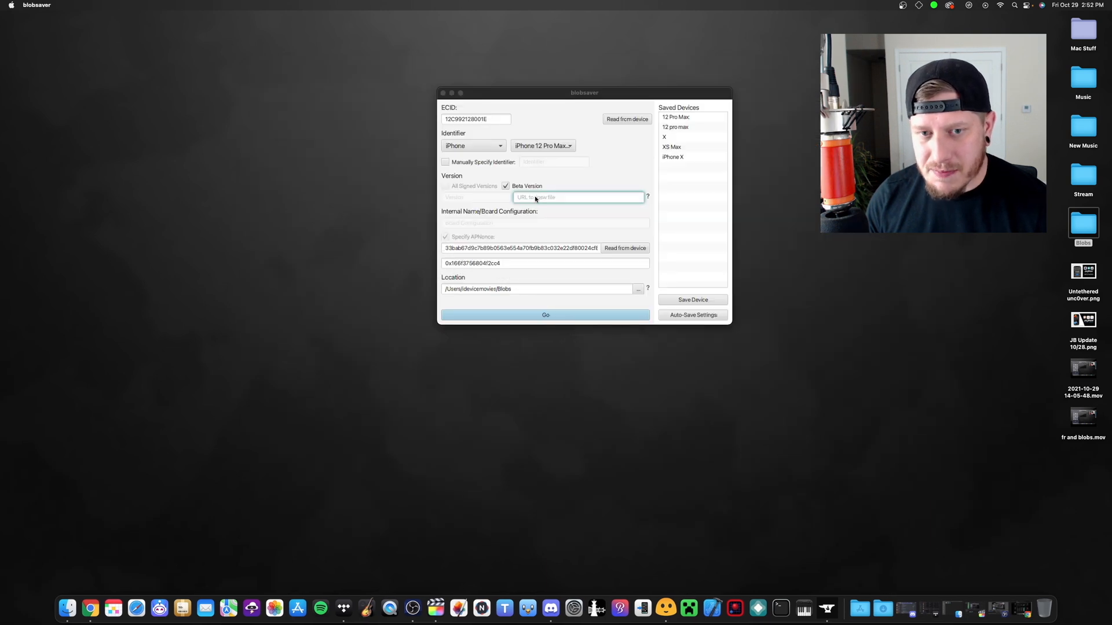
{"action": "type", "text": "40C9DE/iPhone13,4_15.1_19B5042h_Restore.ipsw"}
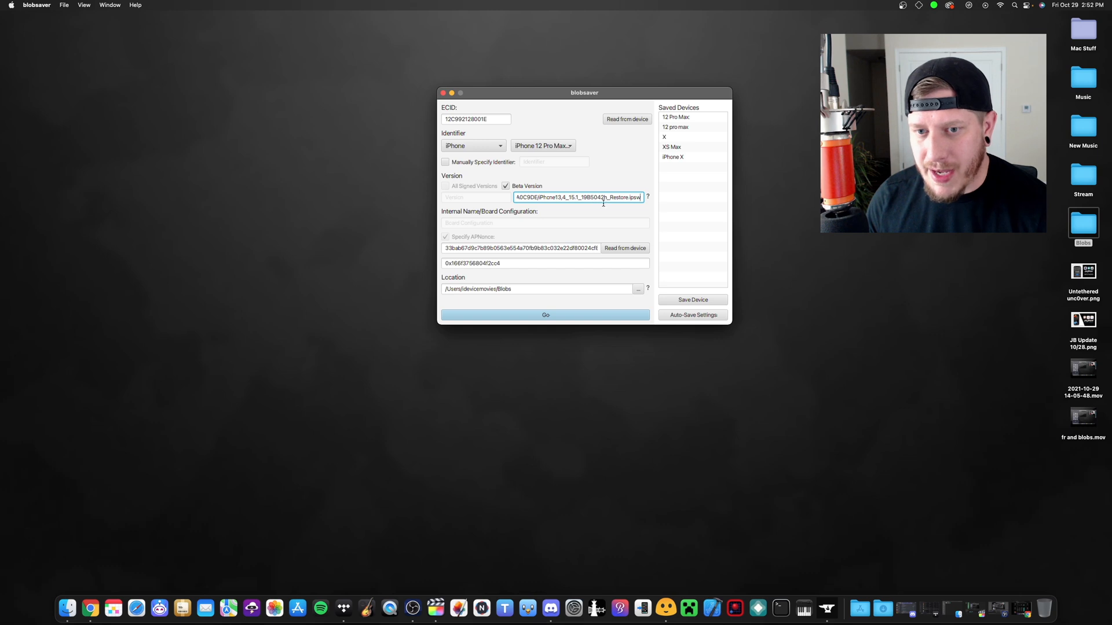
{"action": "left_click", "coordinate": [545, 315]}
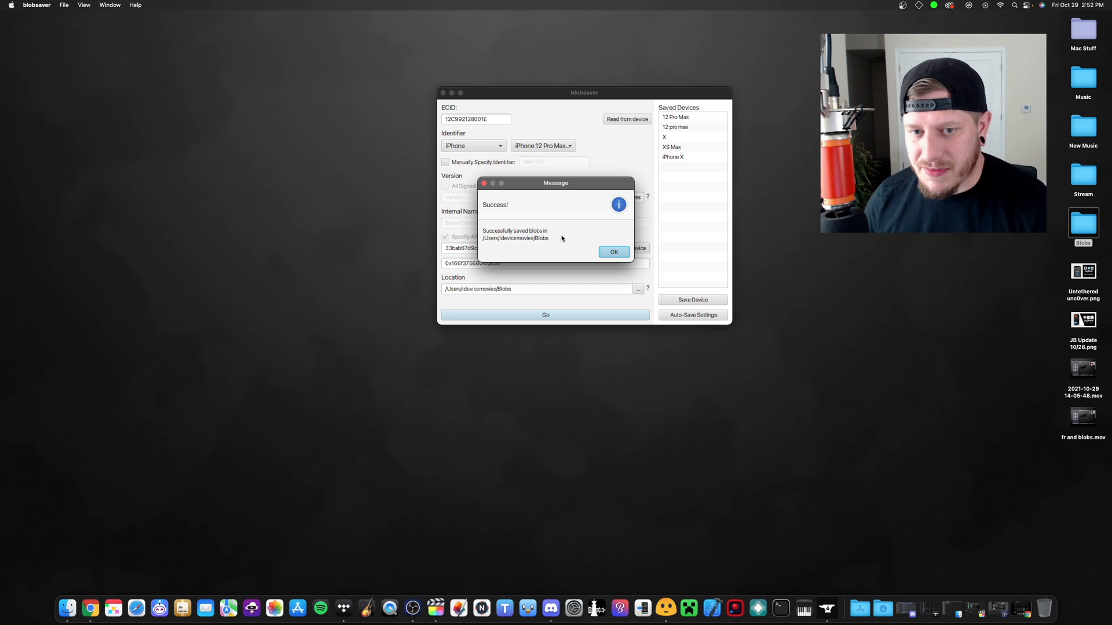
{"action": "left_click", "coordinate": [613, 252]}
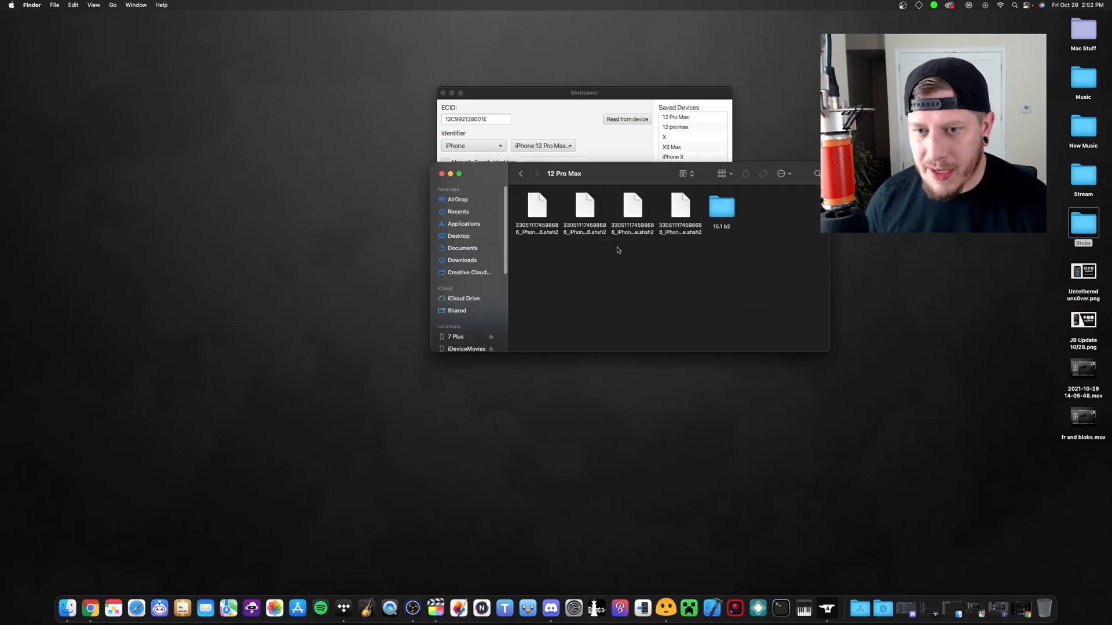
{"action": "mouse_move", "coordinate": [435, 179]}
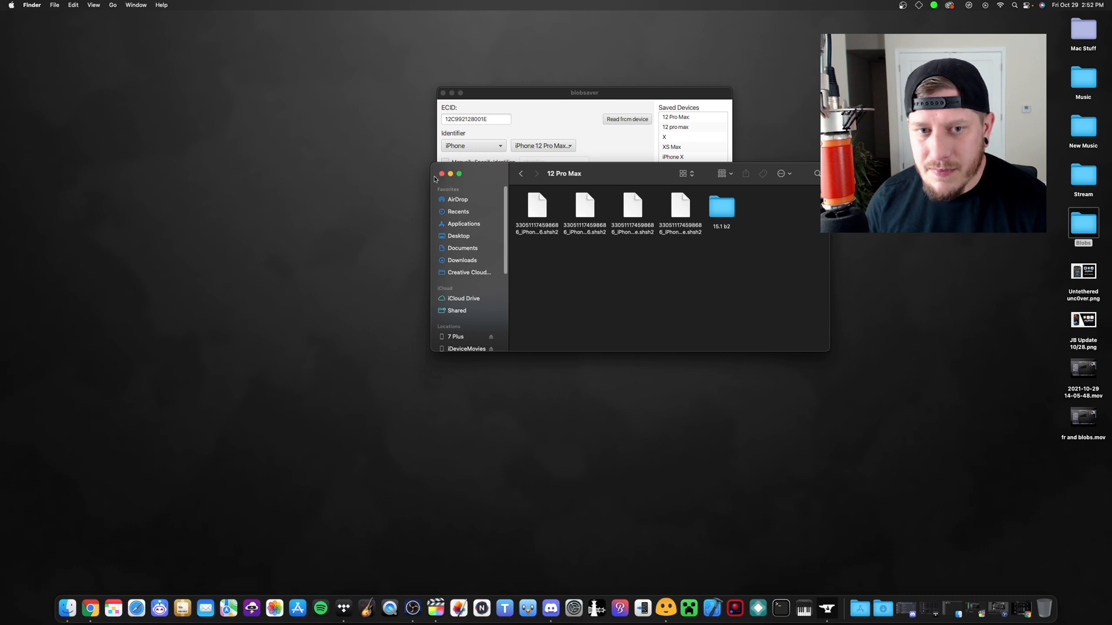
{"action": "left_click", "coordinate": [442, 174]}
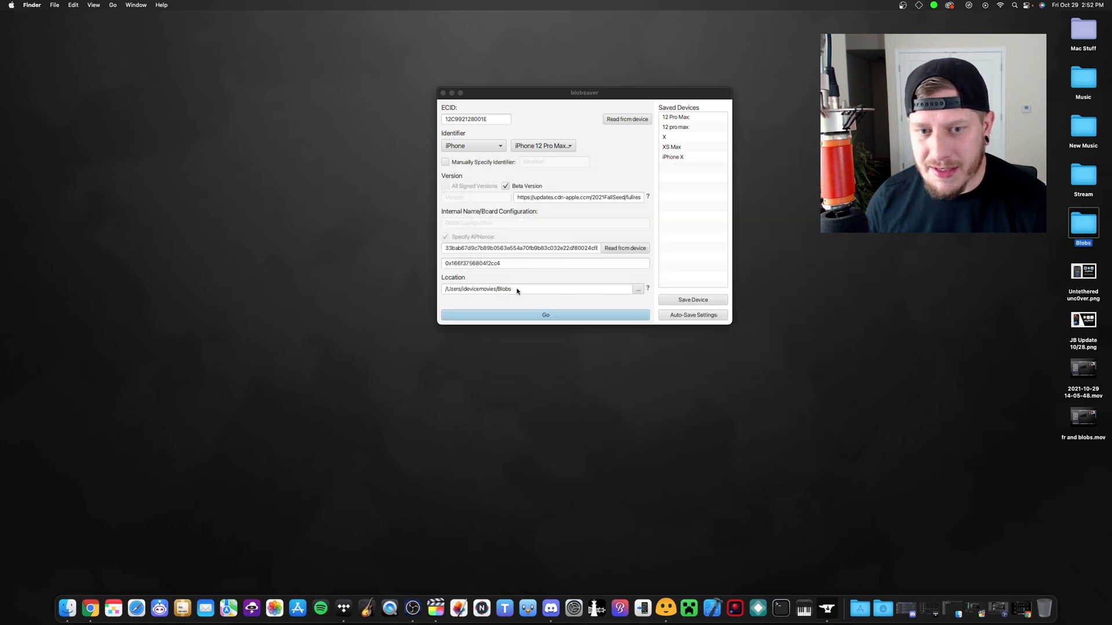
- Point the save location to Desktop/Blobs/12 Pro Max and save the beta blobs there
{"action": "left_click", "coordinate": [638, 289]}
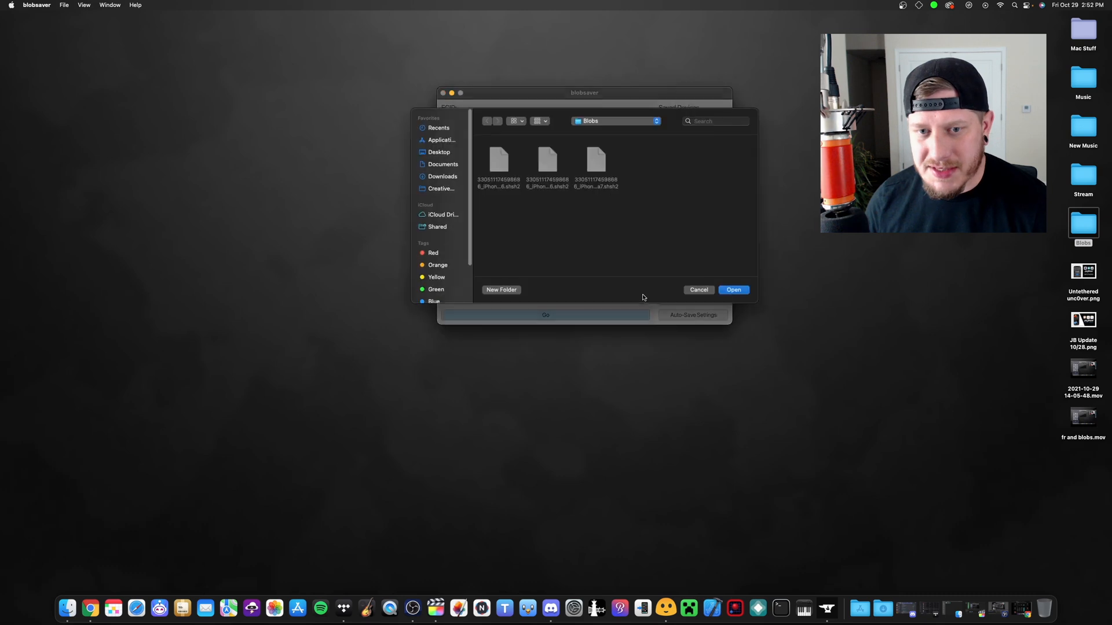
{"action": "left_click", "coordinate": [438, 152]}
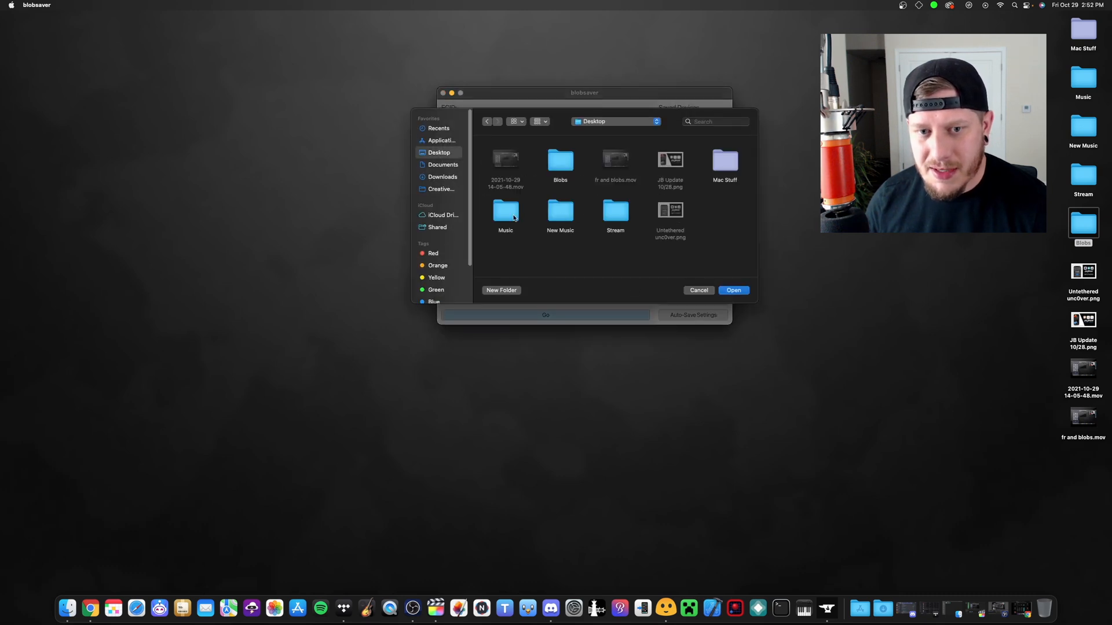
{"action": "double_click", "coordinate": [560, 160]}
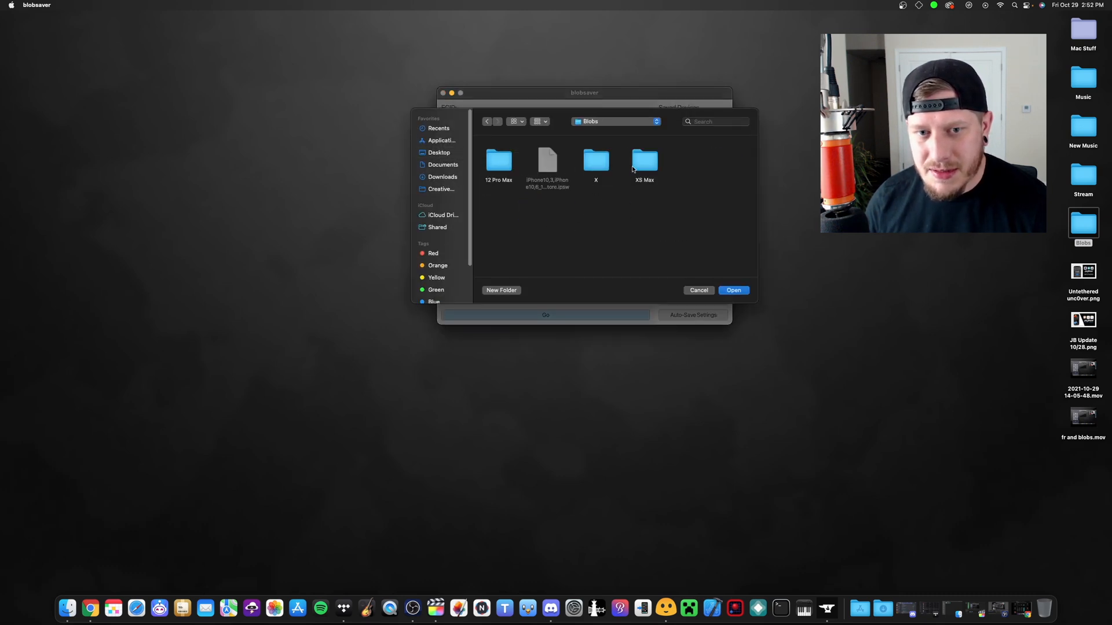
{"action": "left_click", "coordinate": [734, 291]}
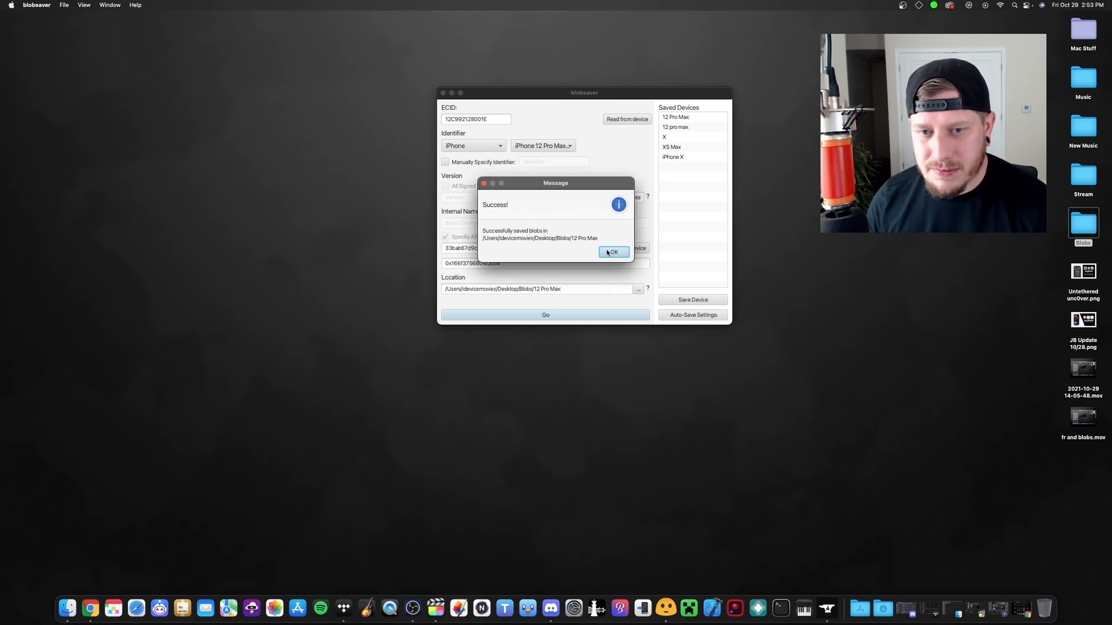
{"action": "left_click", "coordinate": [613, 252]}
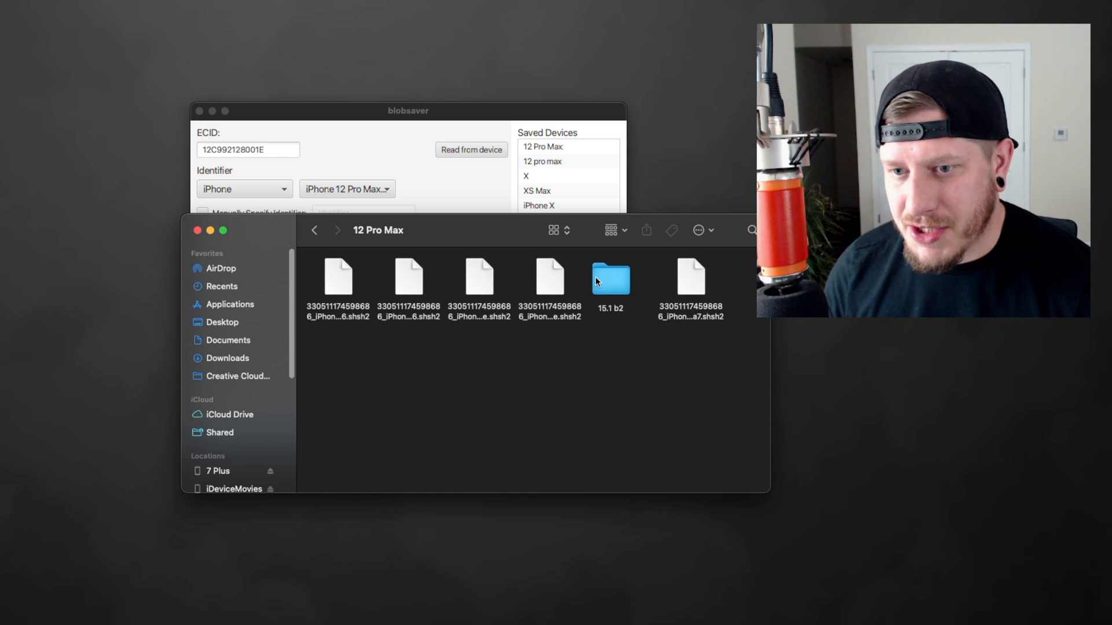
{"action": "double_click", "coordinate": [611, 280]}
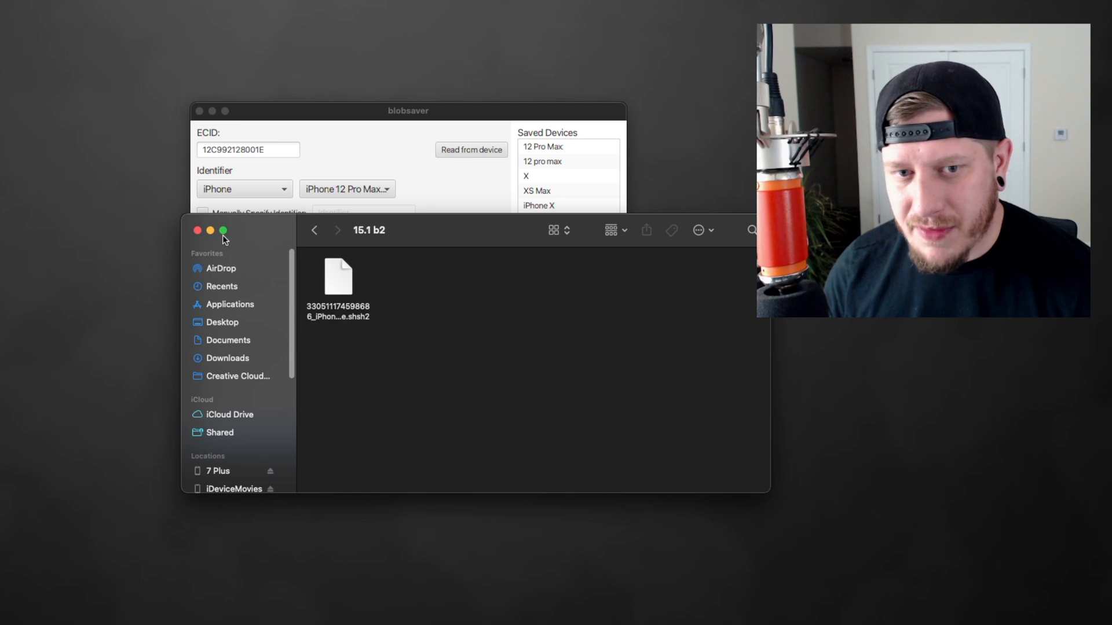
{"action": "left_click", "coordinate": [313, 230]}
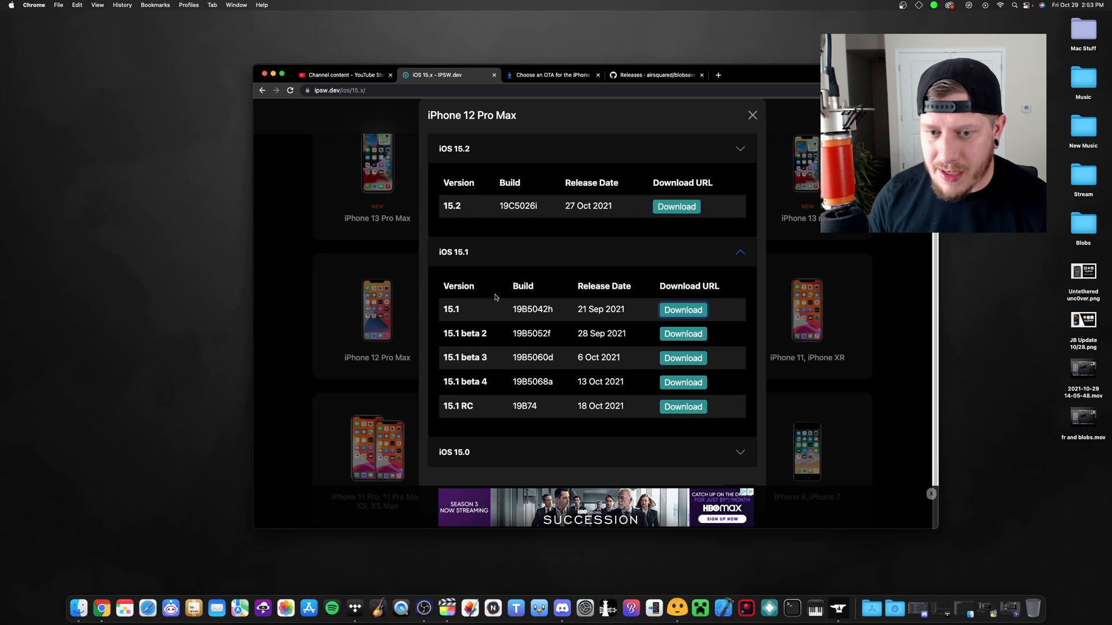
- Leave the iPhone 12 Pro Max firmware list and scroll the device grid down to iPhone X
{"action": "left_click", "coordinate": [753, 115]}
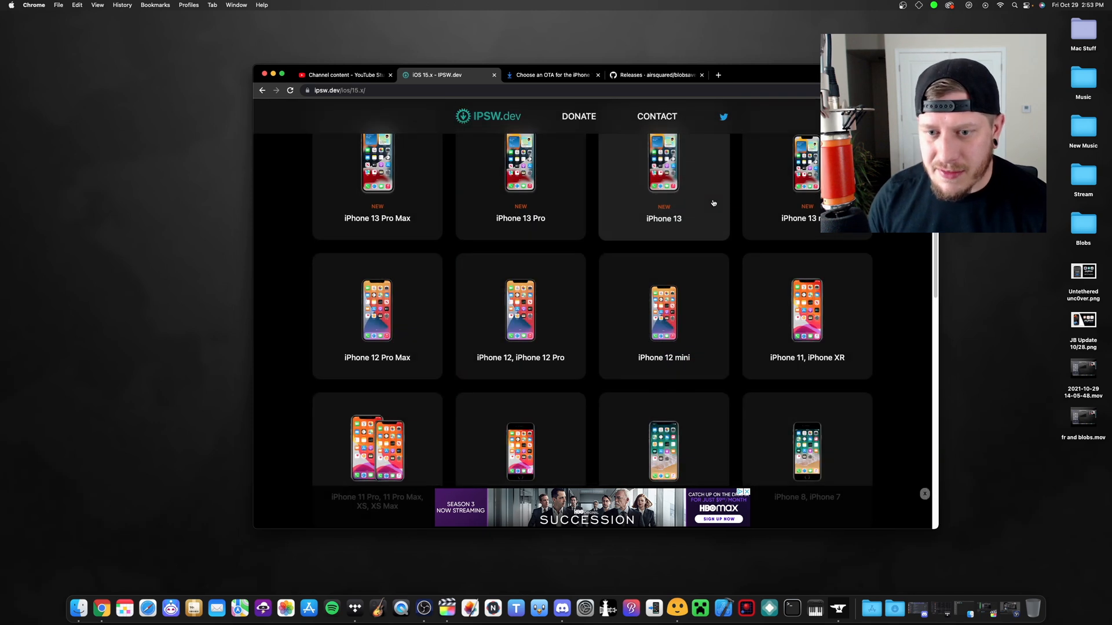
{"action": "scroll", "scroll_direction": "down", "scroll_amount": 3}
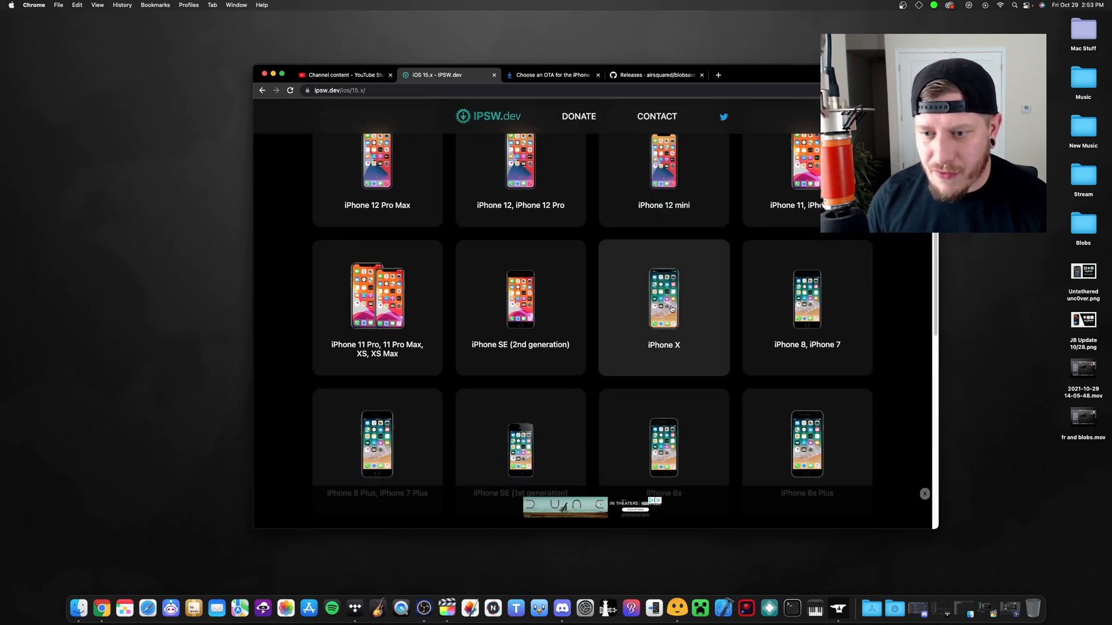
{"action": "scroll", "scroll_direction": "down", "scroll_amount": 3}
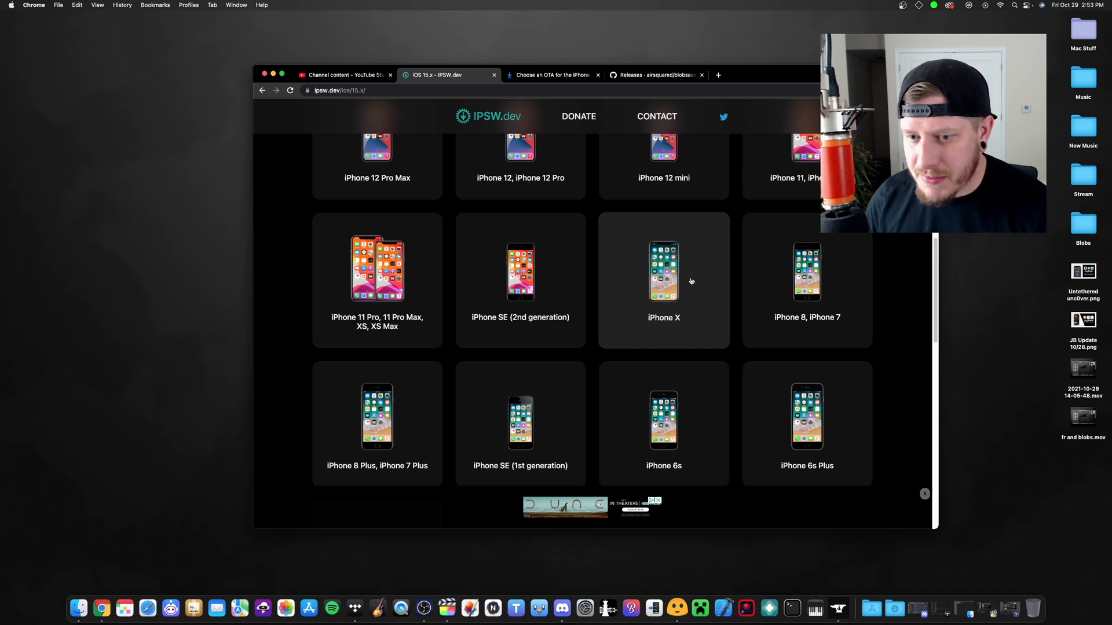
{"action": "scroll", "scroll_direction": "down", "scroll_amount": 3}
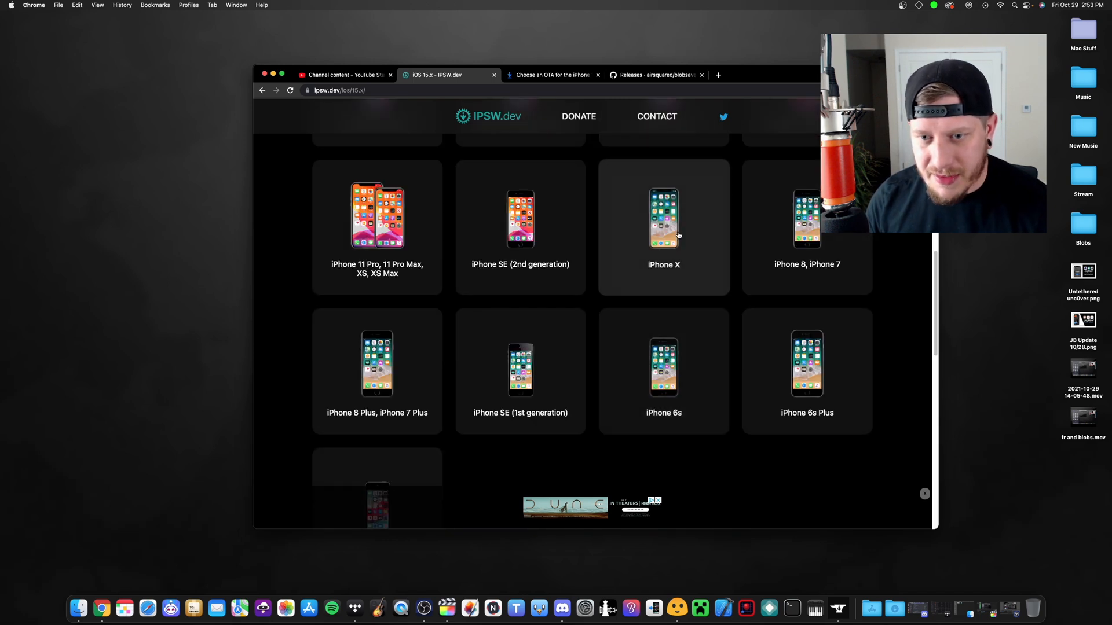
- Check the iOS 15.1 builds listed for iPhone X, then return to the iOS 15 device overview
{"action": "left_click", "coordinate": [664, 219]}
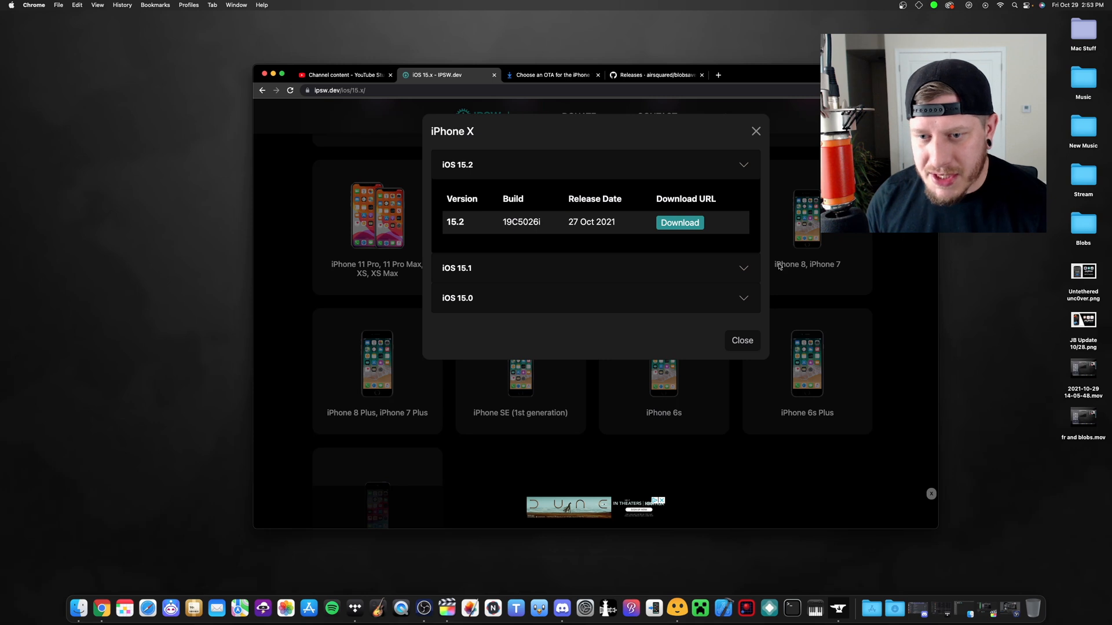
{"action": "left_click", "coordinate": [740, 269]}
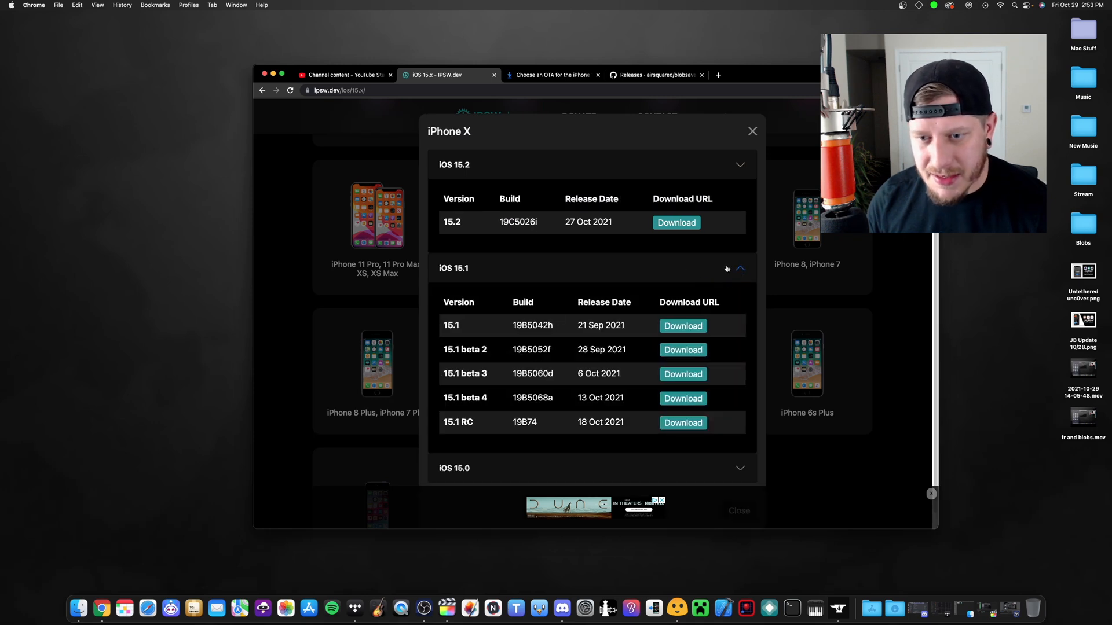
{"action": "left_click", "coordinate": [752, 131]}
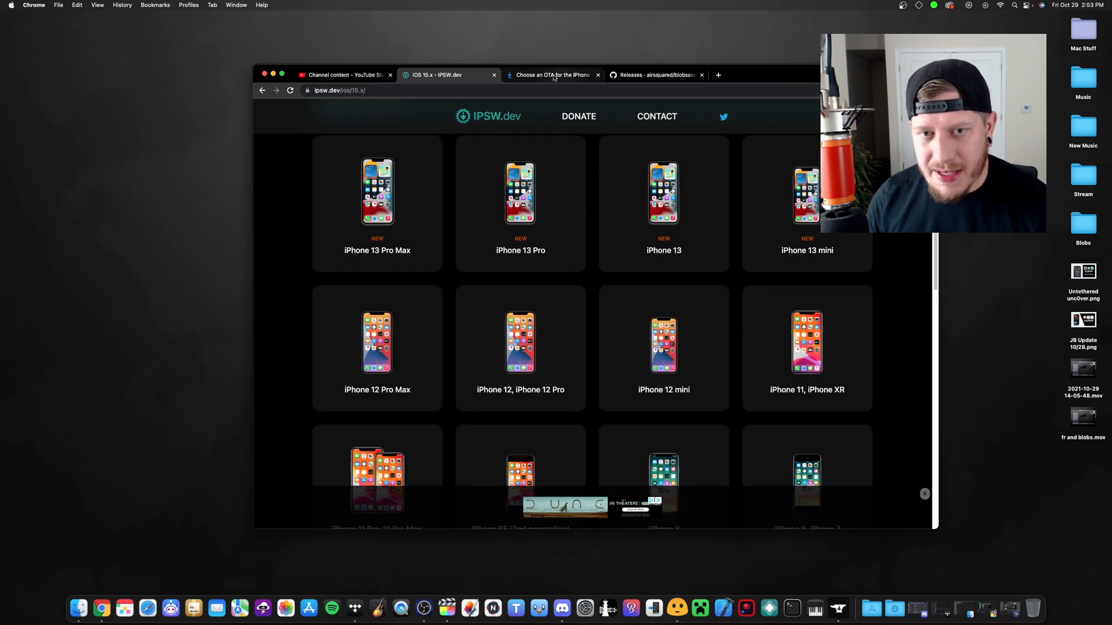
- Navigate IPSW Downloads back to its home page
{"action": "left_click", "coordinate": [553, 75]}
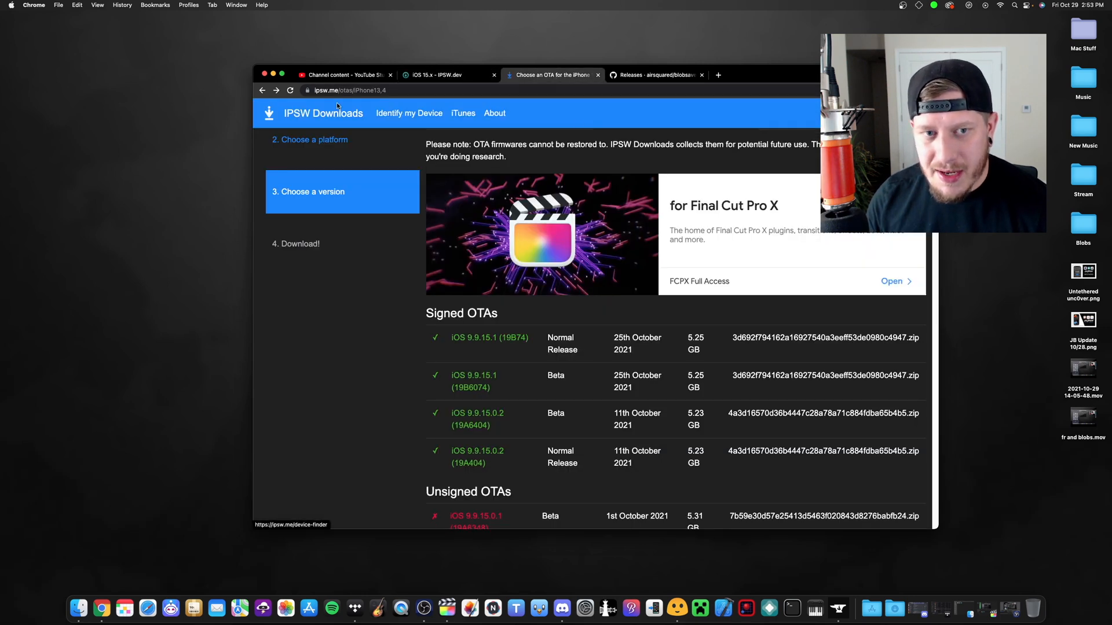
{"action": "left_click", "coordinate": [262, 90]}
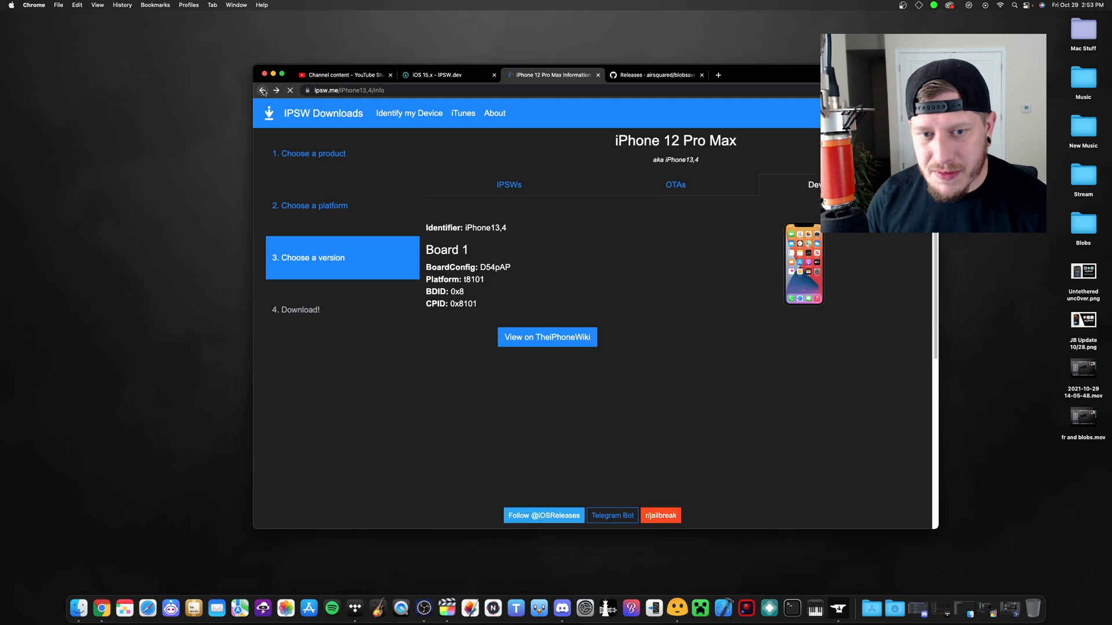
{"action": "left_click", "coordinate": [675, 185]}
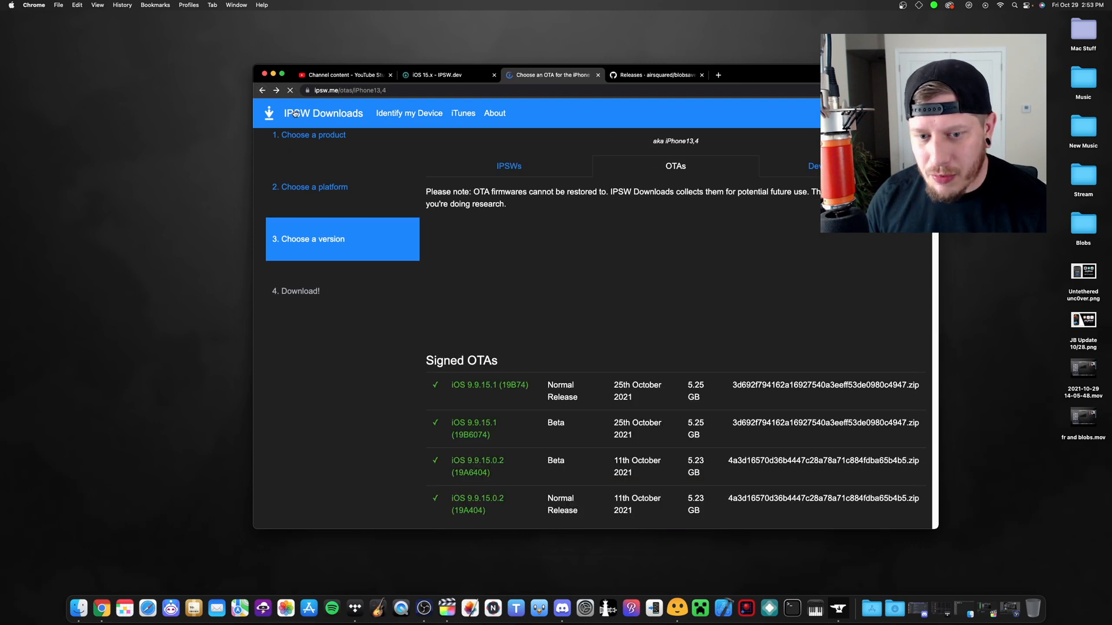
{"action": "left_click", "coordinate": [289, 91]}
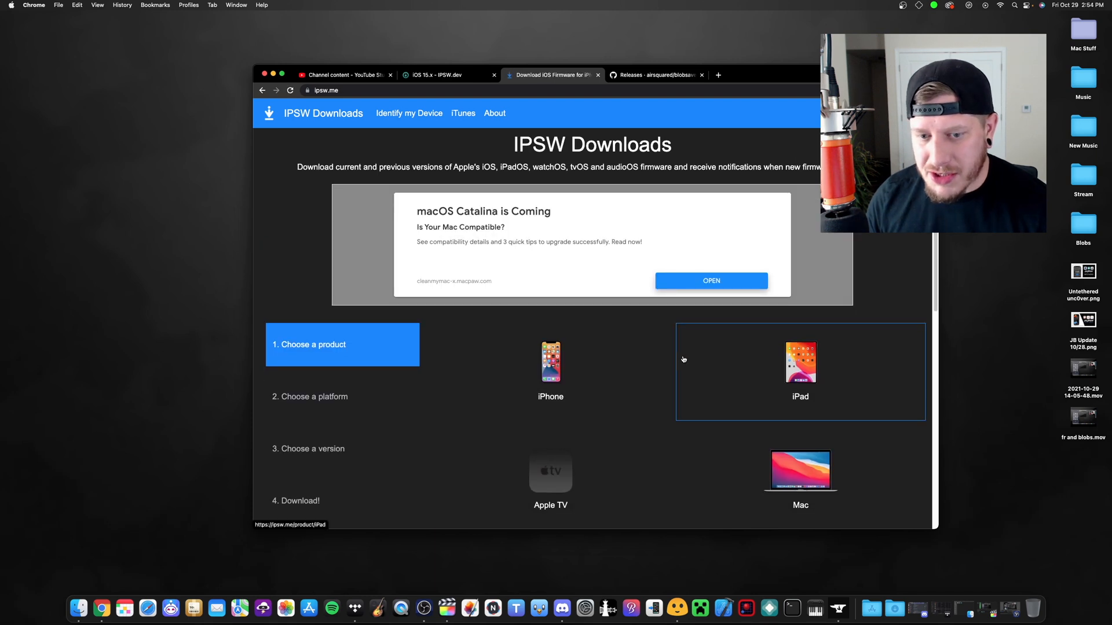
- Show the full iPhone model list and scroll down to the iPhone X entries
{"action": "left_click", "coordinate": [550, 367]}
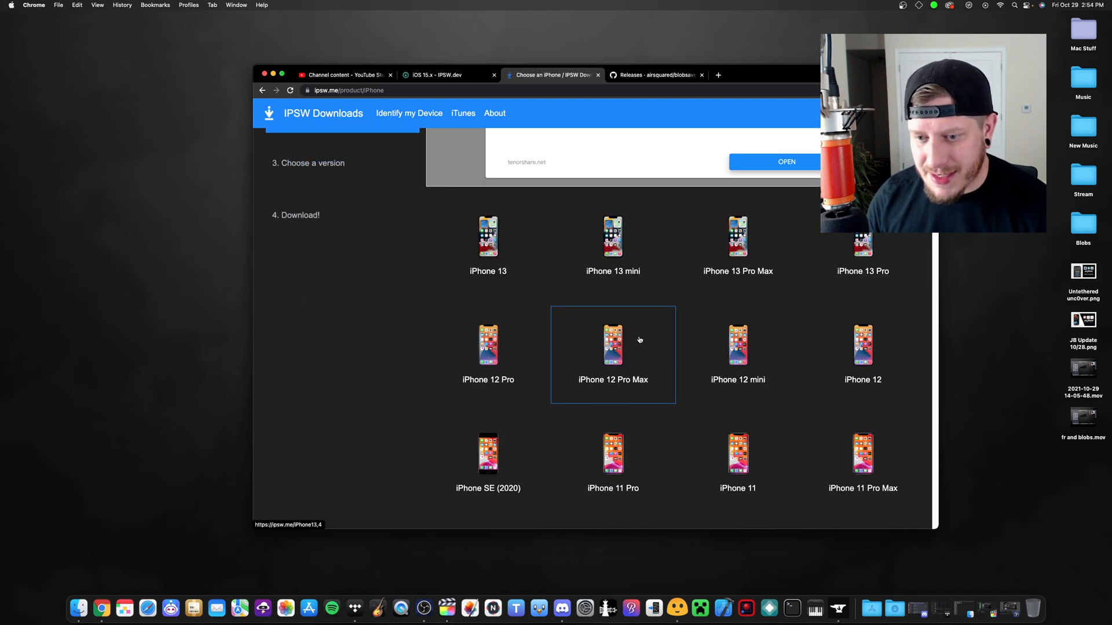
{"action": "scroll", "scroll_direction": "down", "scroll_amount": 3}
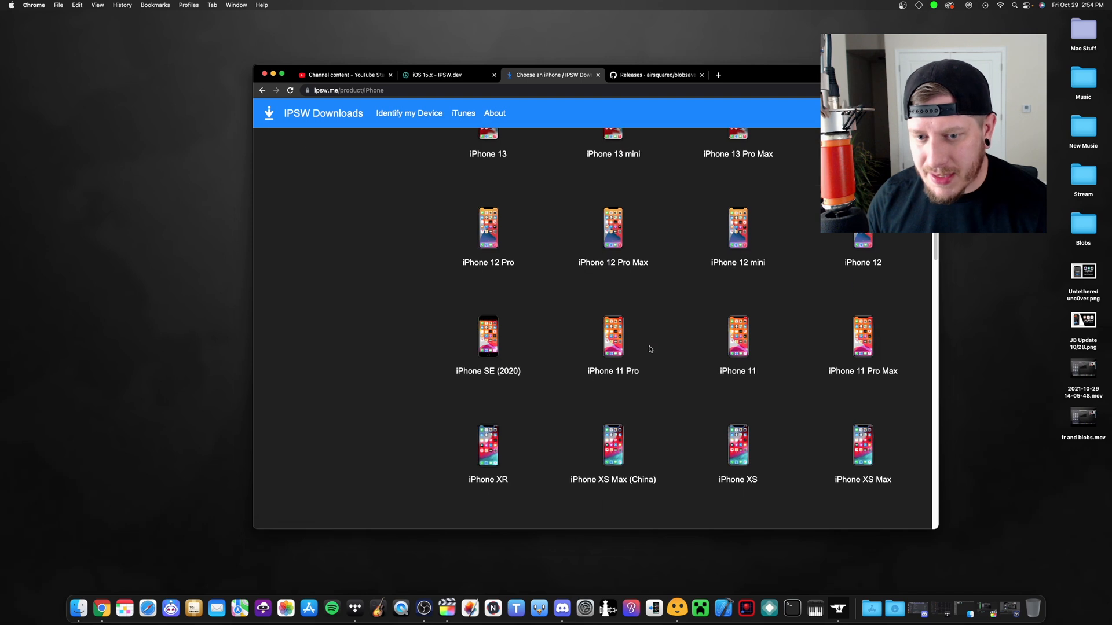
{"action": "scroll", "scroll_direction": "down", "scroll_amount": 3}
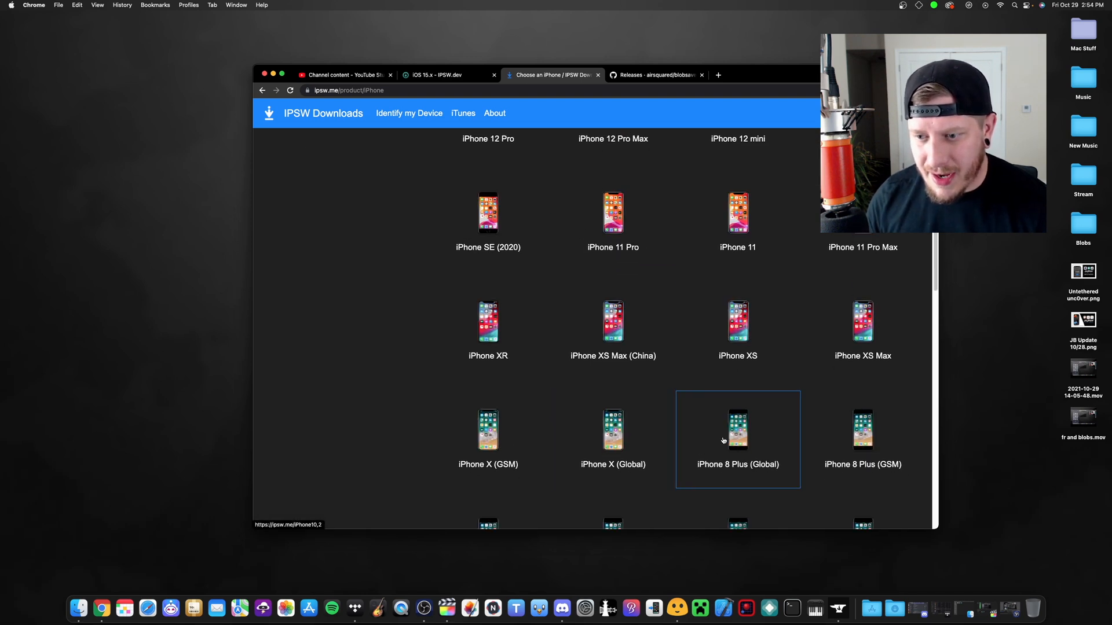
{"action": "mouse_move", "coordinate": [603, 447]}
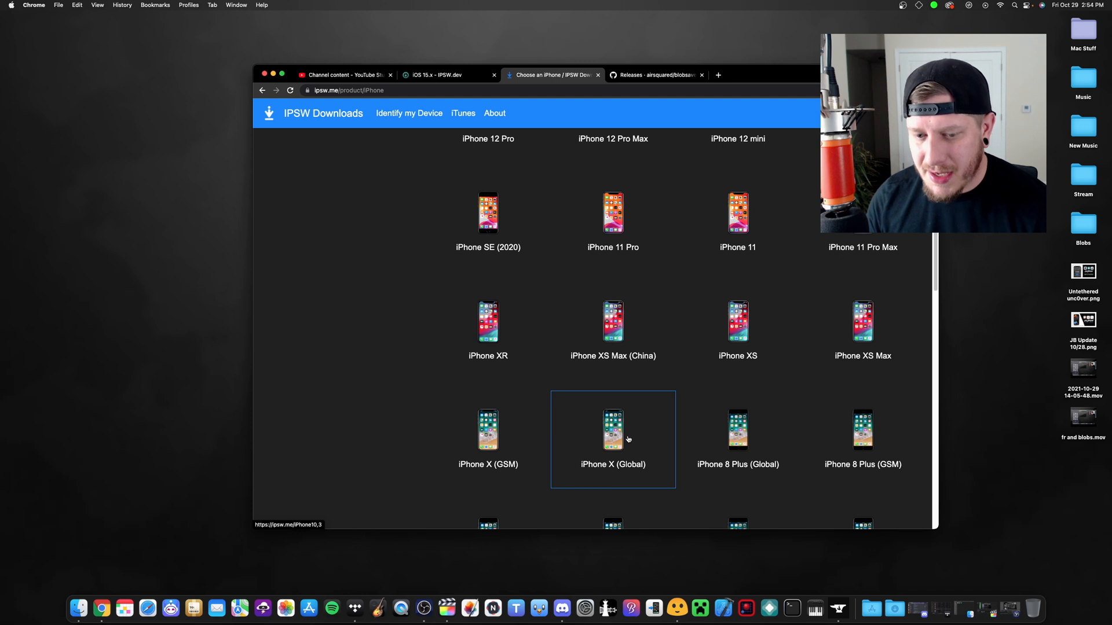
{"action": "mouse_move", "coordinate": [602, 426]}
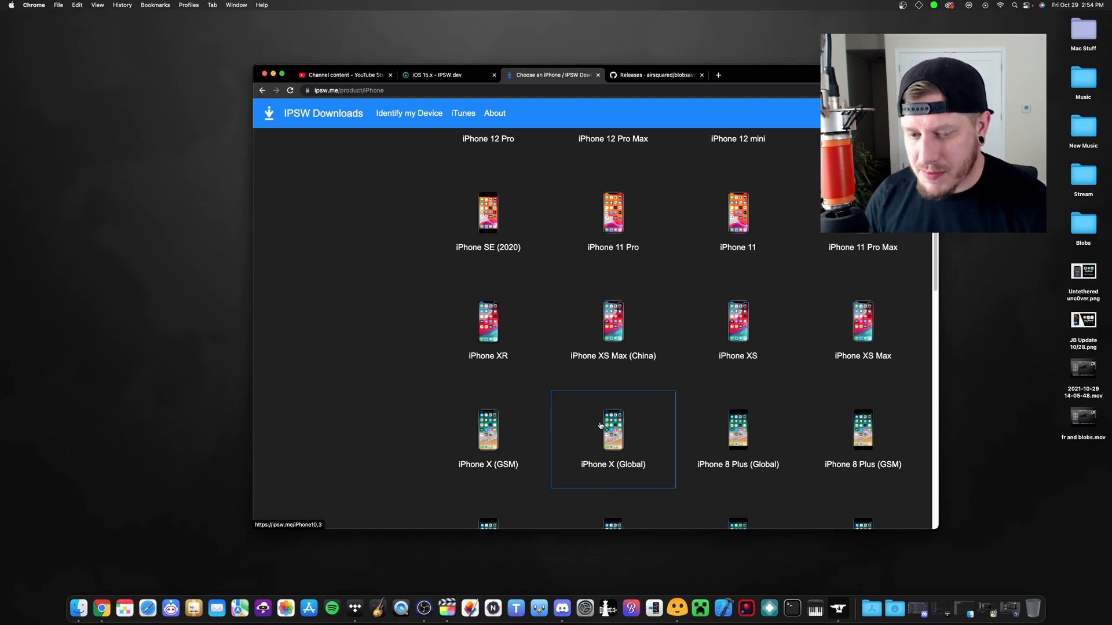
{"action": "scroll", "scroll_direction": "down", "scroll_amount": 3}
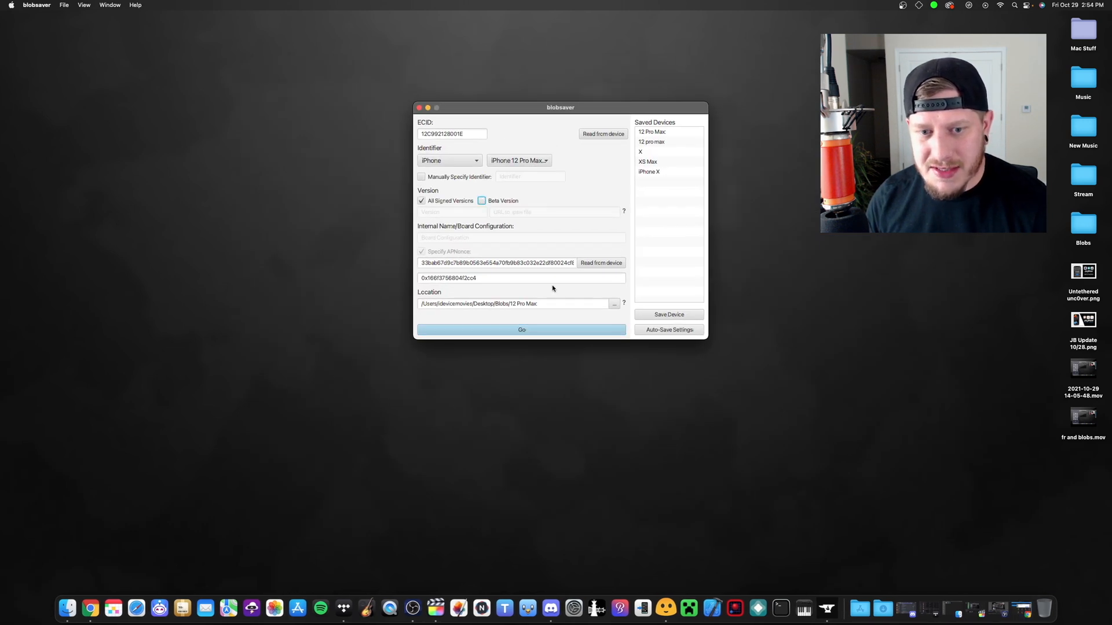
- Run Go to save blobs for signed iOS 15.1 and 15.0.2 into Blobs/12 Pro Max and acknowledge success
{"action": "left_click", "coordinate": [521, 329]}
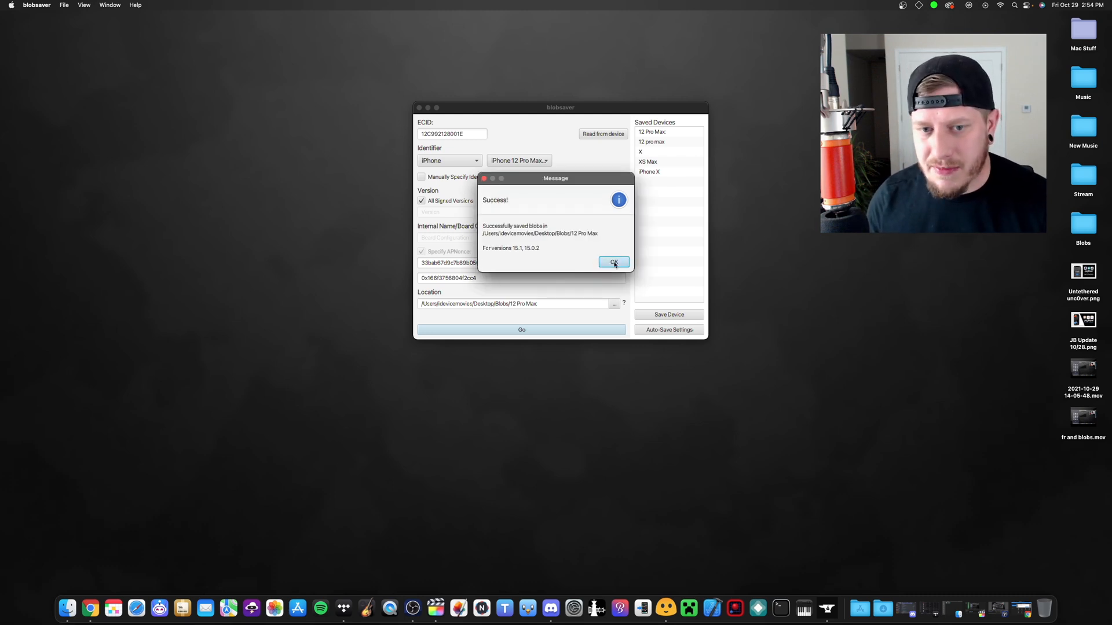
{"action": "left_click", "coordinate": [614, 262]}
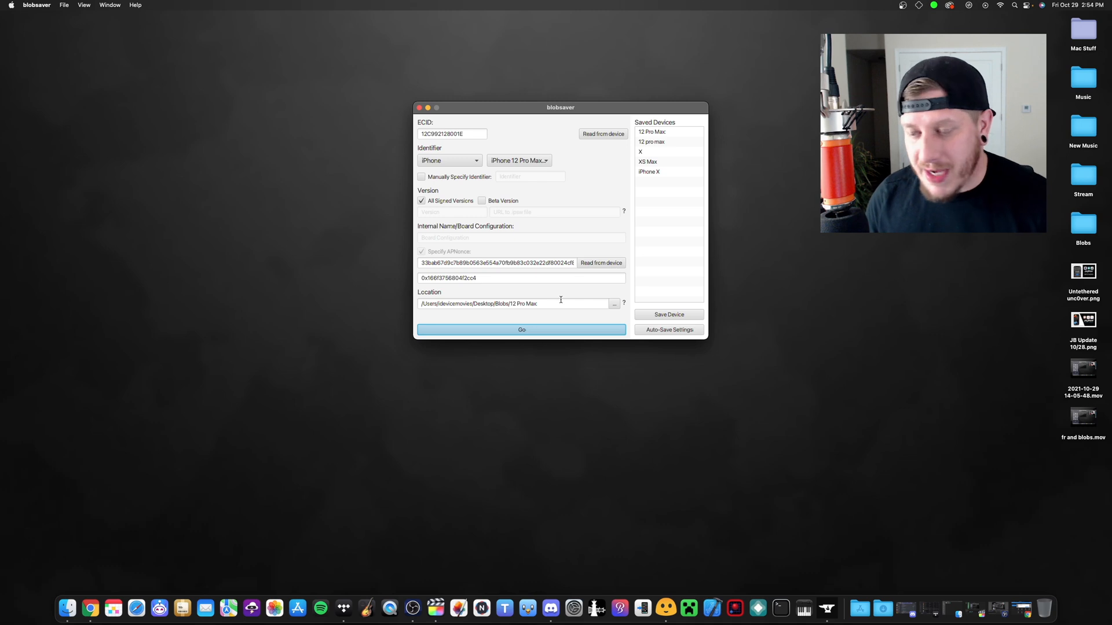